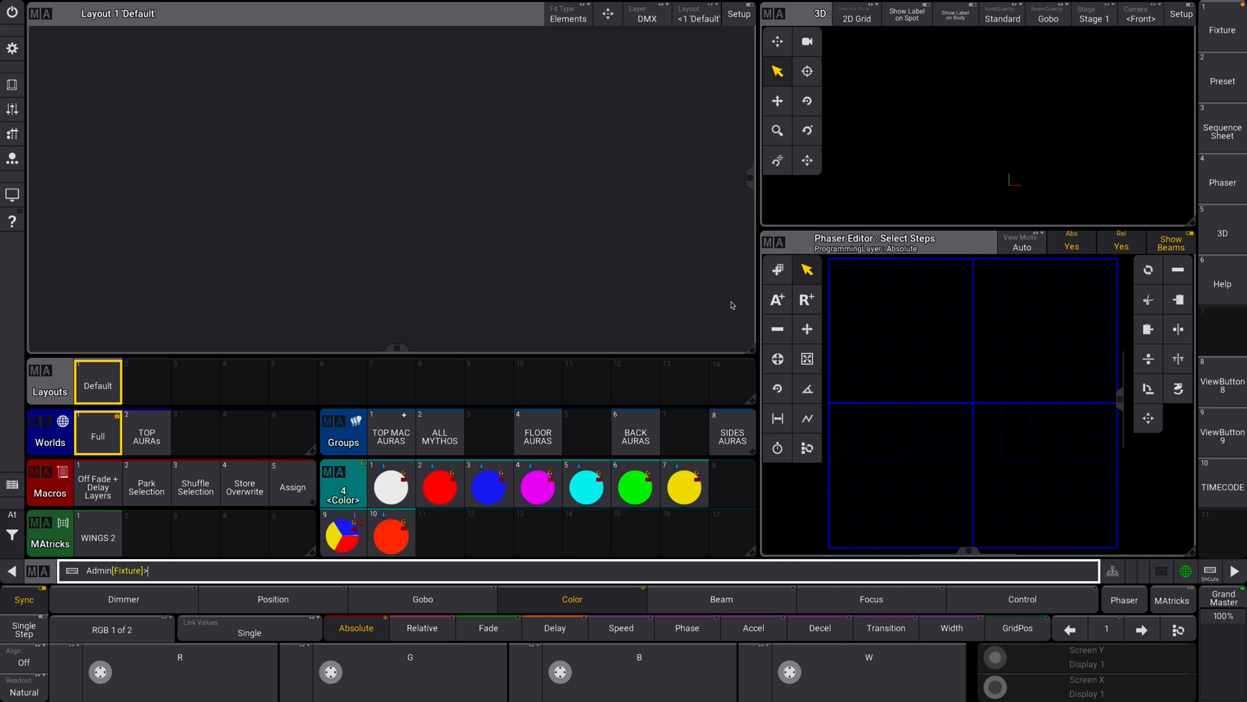
pyautogui.moveTo(850, 130)
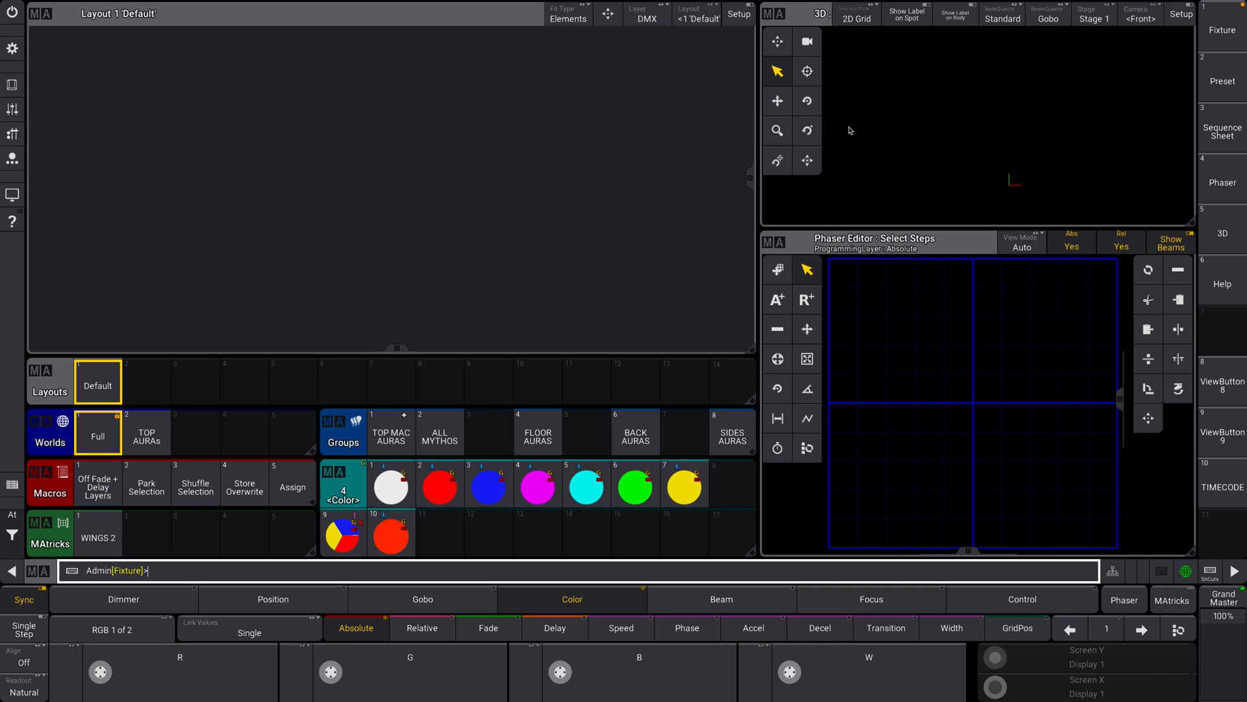
pyautogui.moveTo(93, 415)
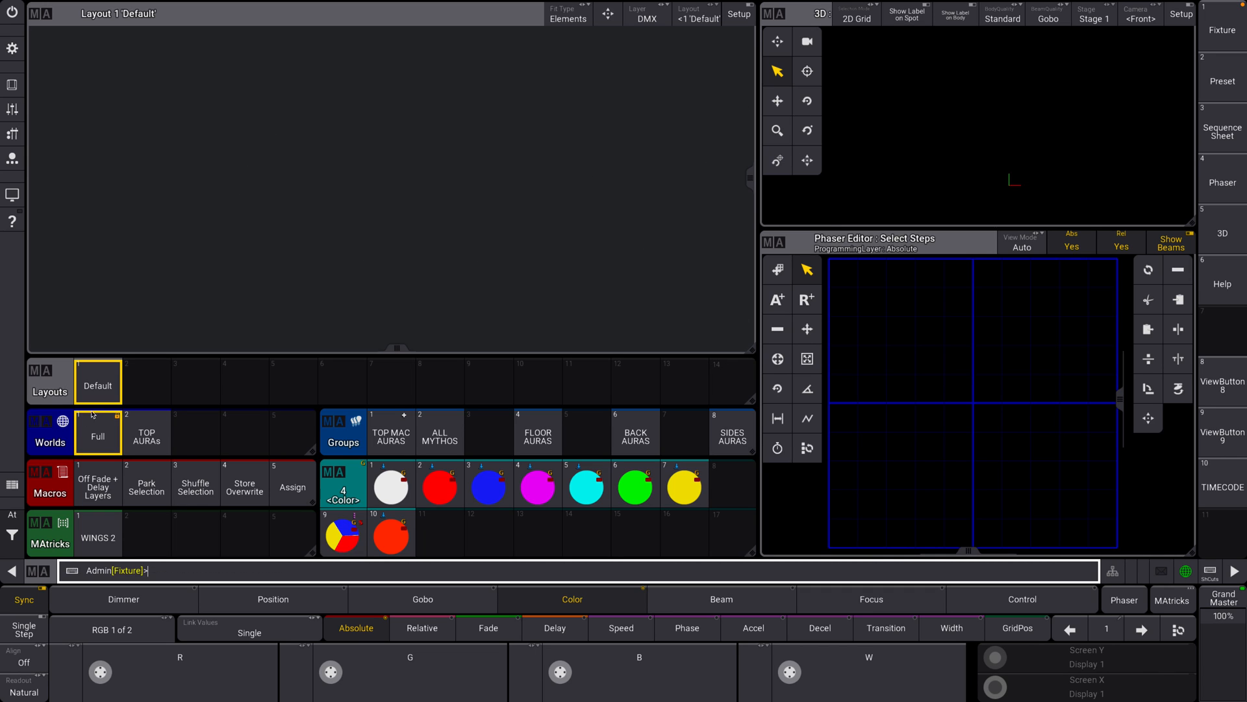
pyautogui.moveTo(446, 482)
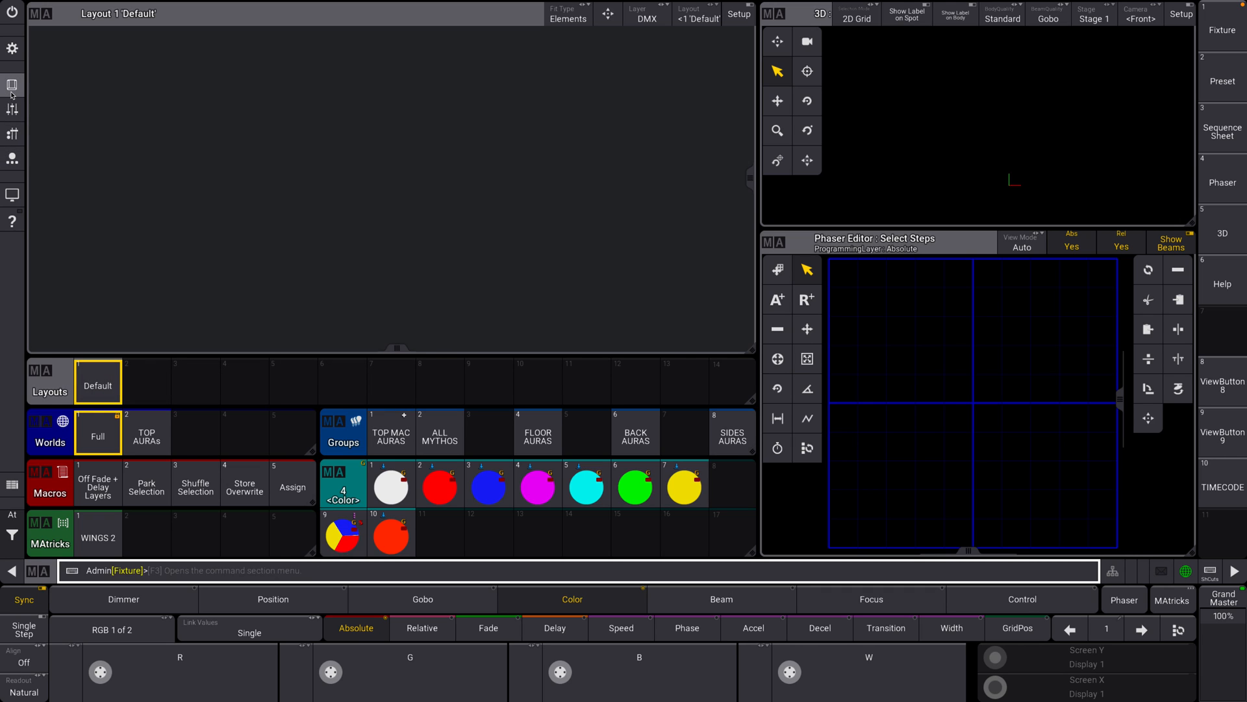
# Create a new layout in empty pool slot 2 for the Mythos fixtures
pyautogui.click(146, 381)
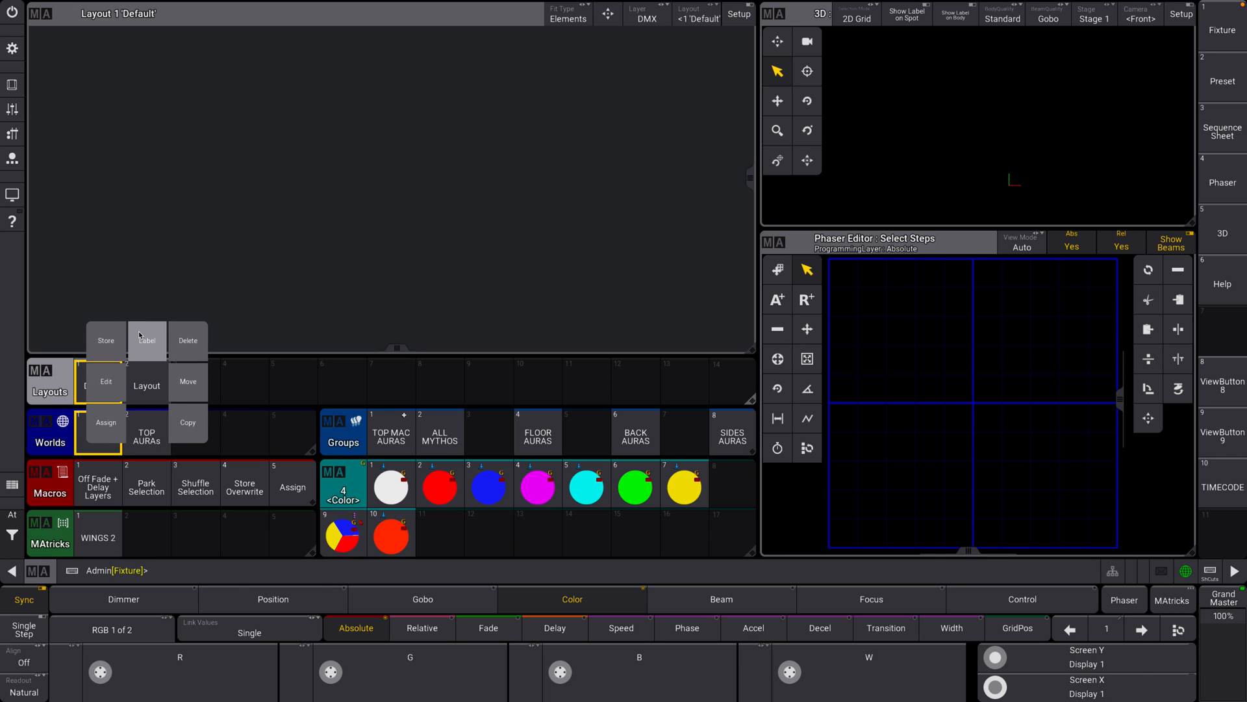
pyautogui.click(147, 340)
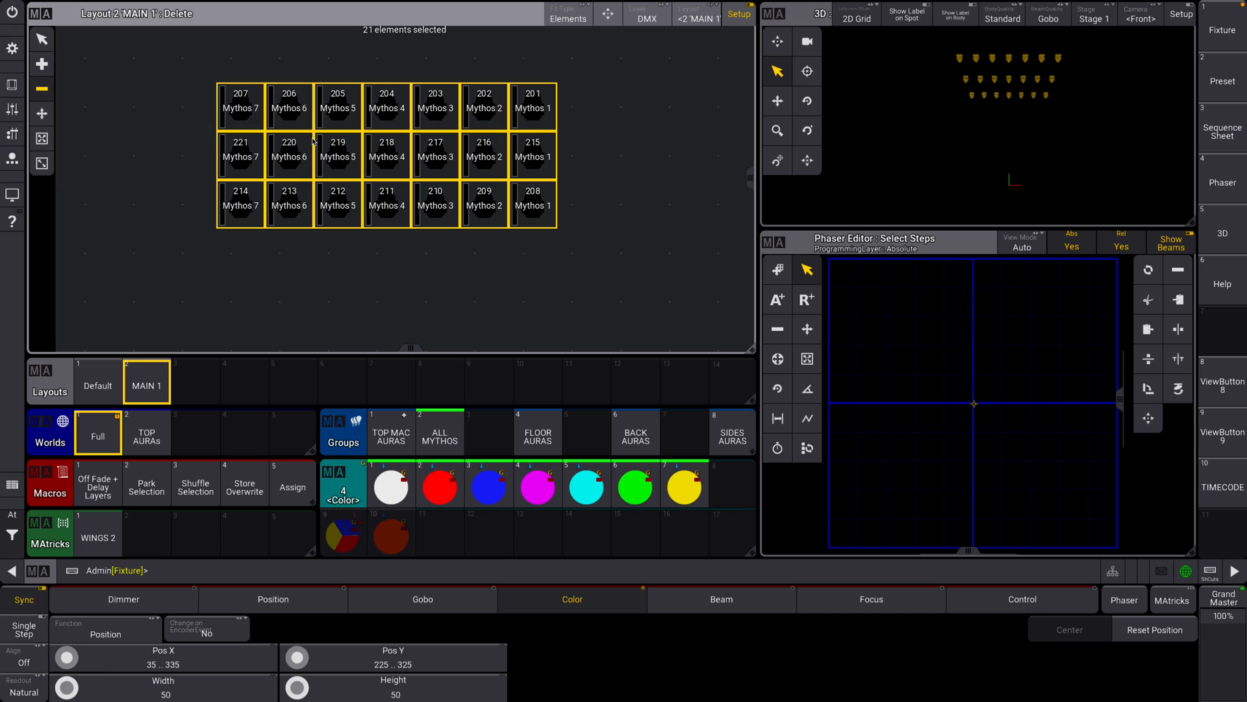
pyautogui.moveTo(554, 187)
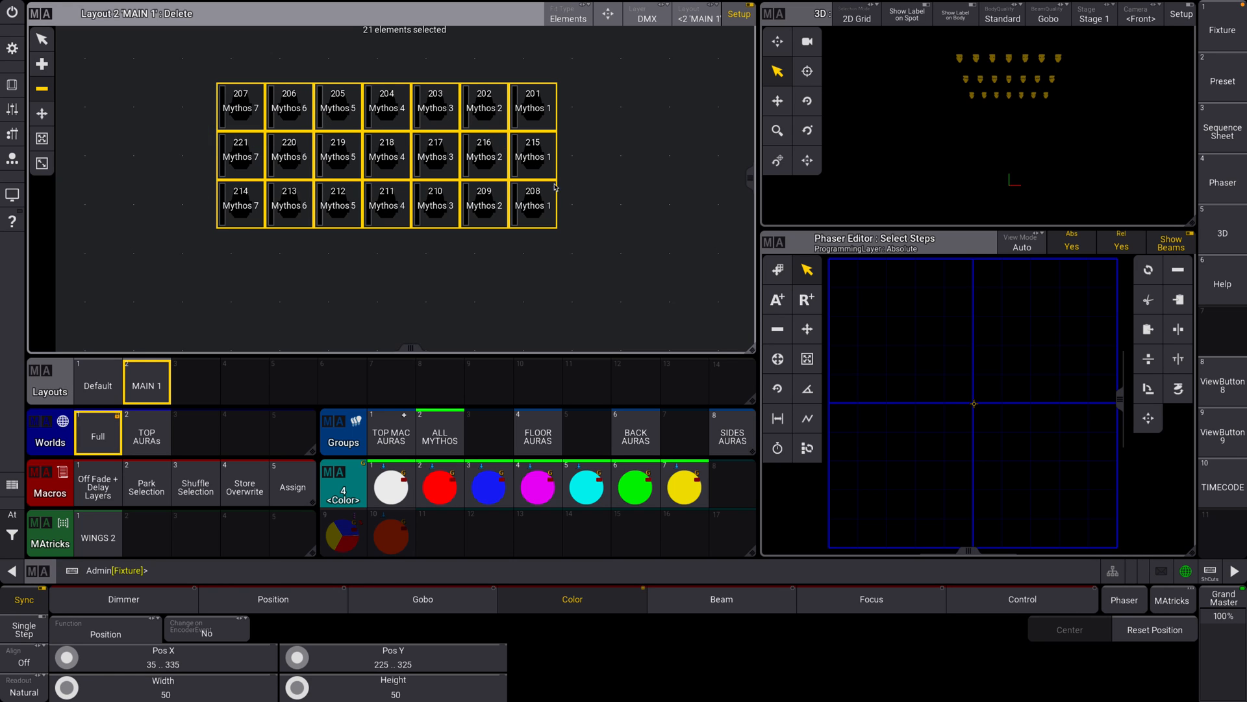
pyautogui.moveTo(318, 311)
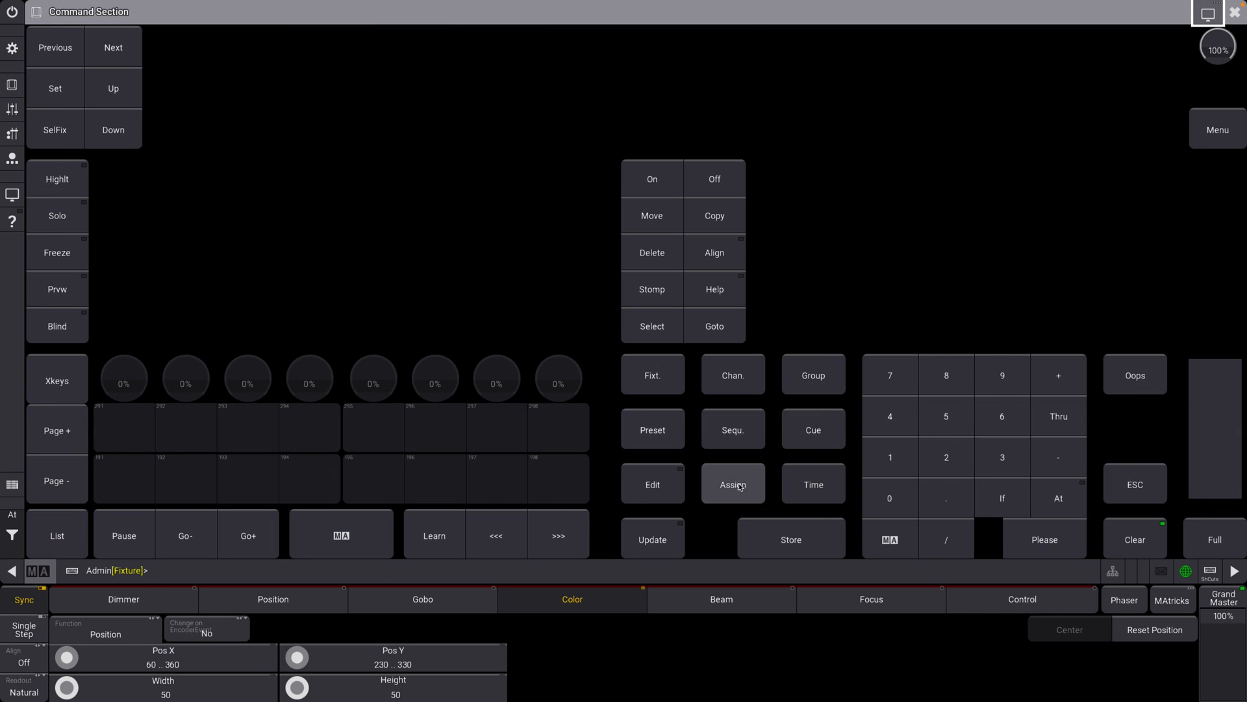
# Assign the ALL MYTHOS group and Shuffle Selection macro, placing them left of the fixtures
pyautogui.click(732, 484)
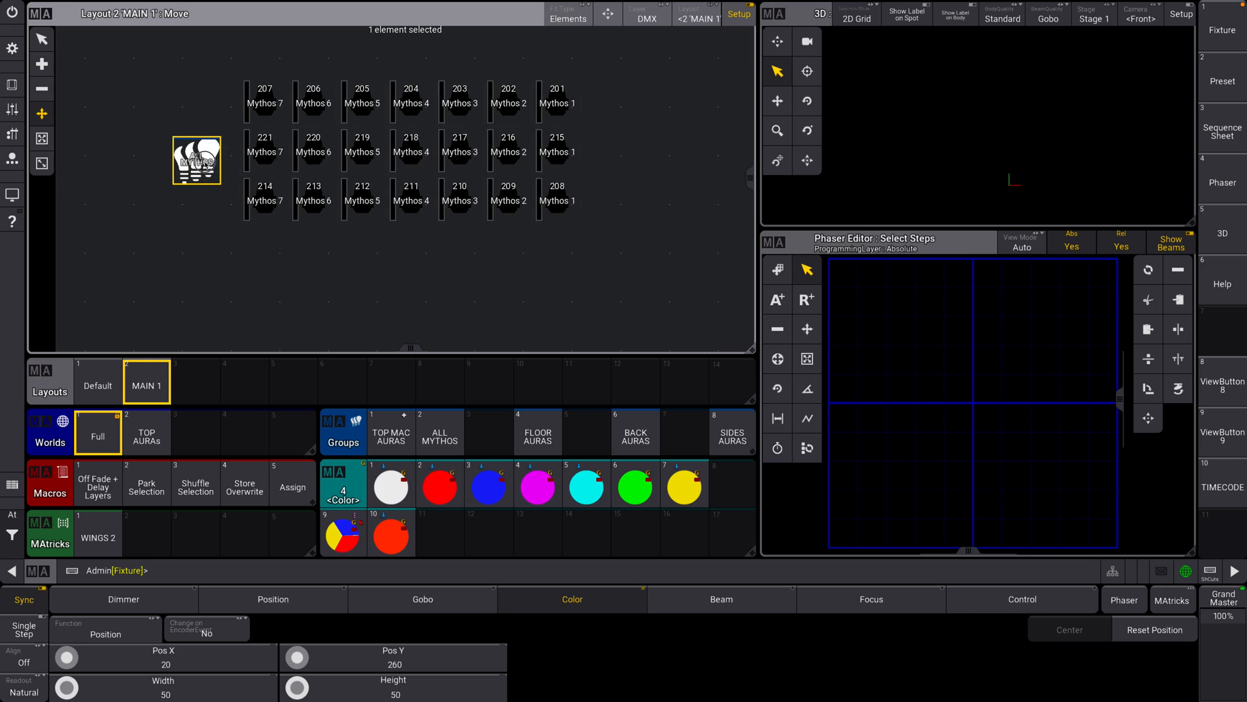
pyautogui.moveTo(196, 160); pyautogui.dragTo(206, 150)
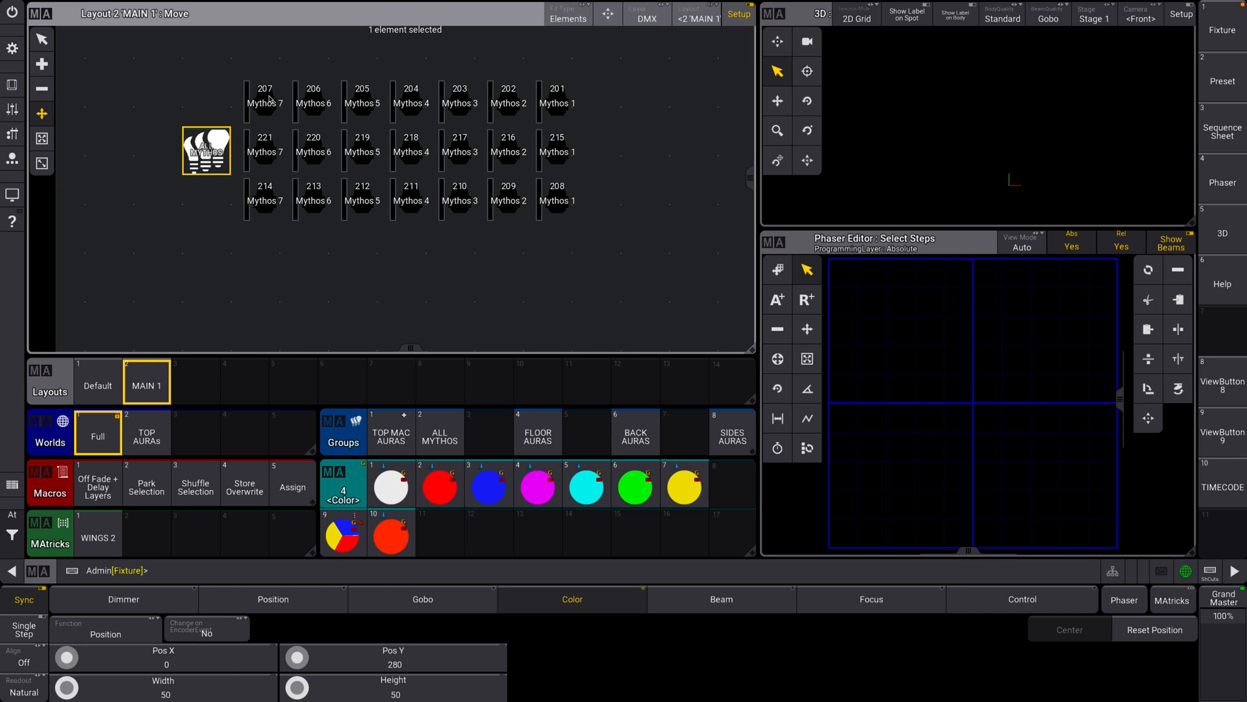
pyautogui.moveTo(143, 141)
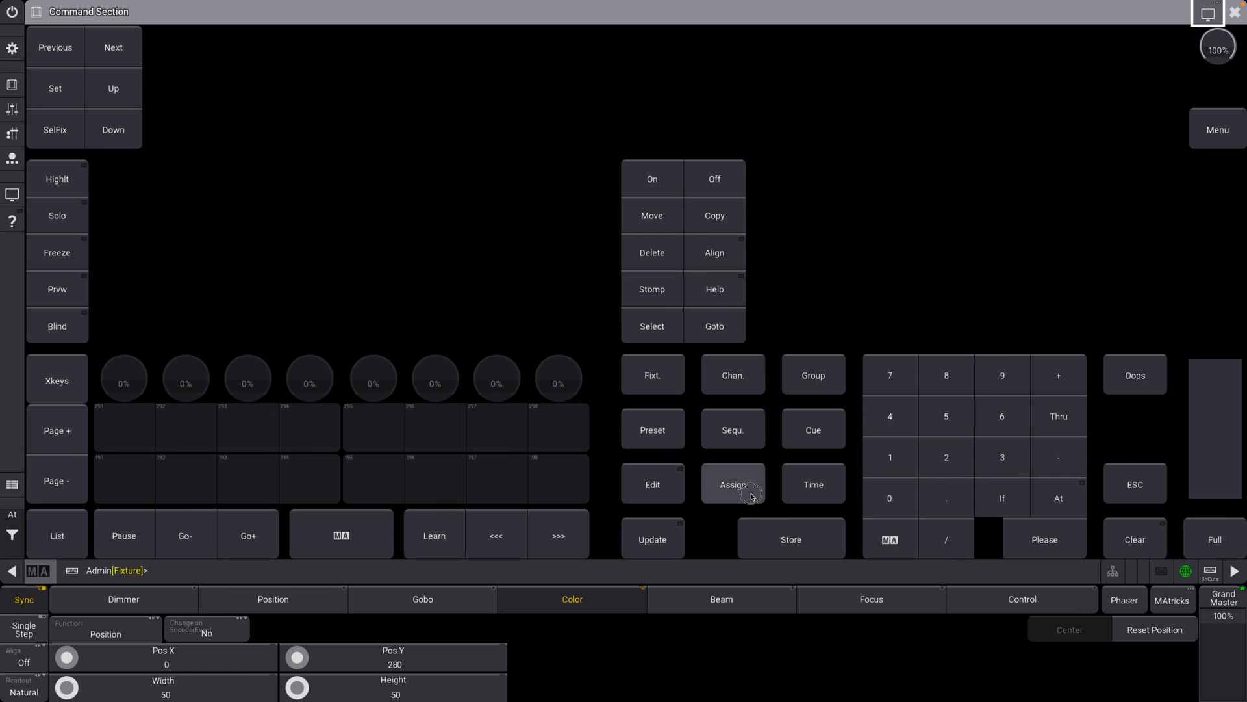
pyautogui.click(732, 483)
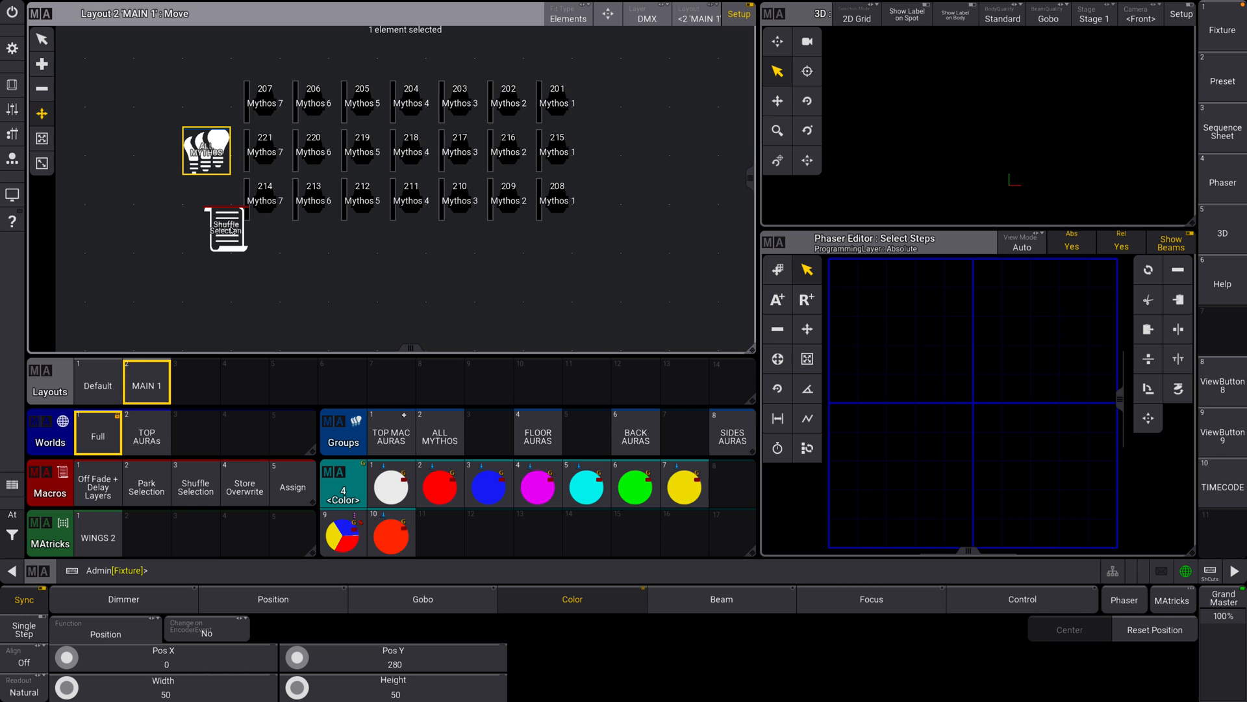
pyautogui.moveTo(226, 231); pyautogui.dragTo(205, 209)
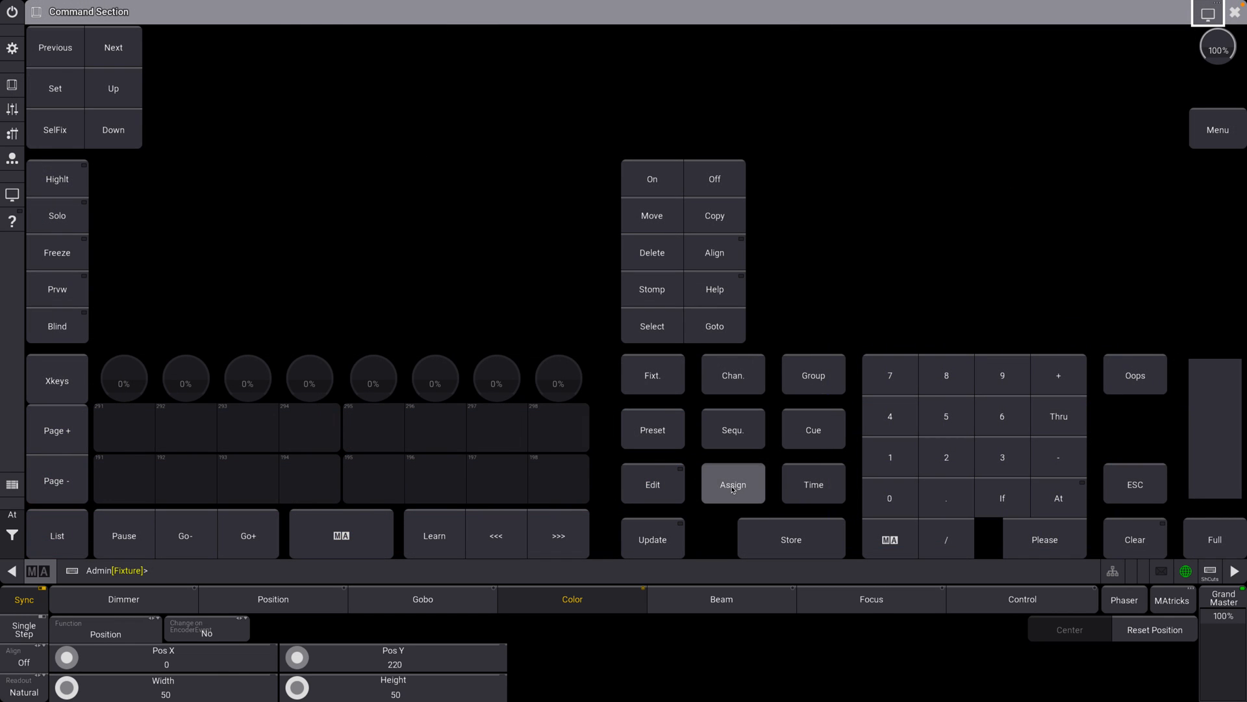
pyautogui.click(732, 483)
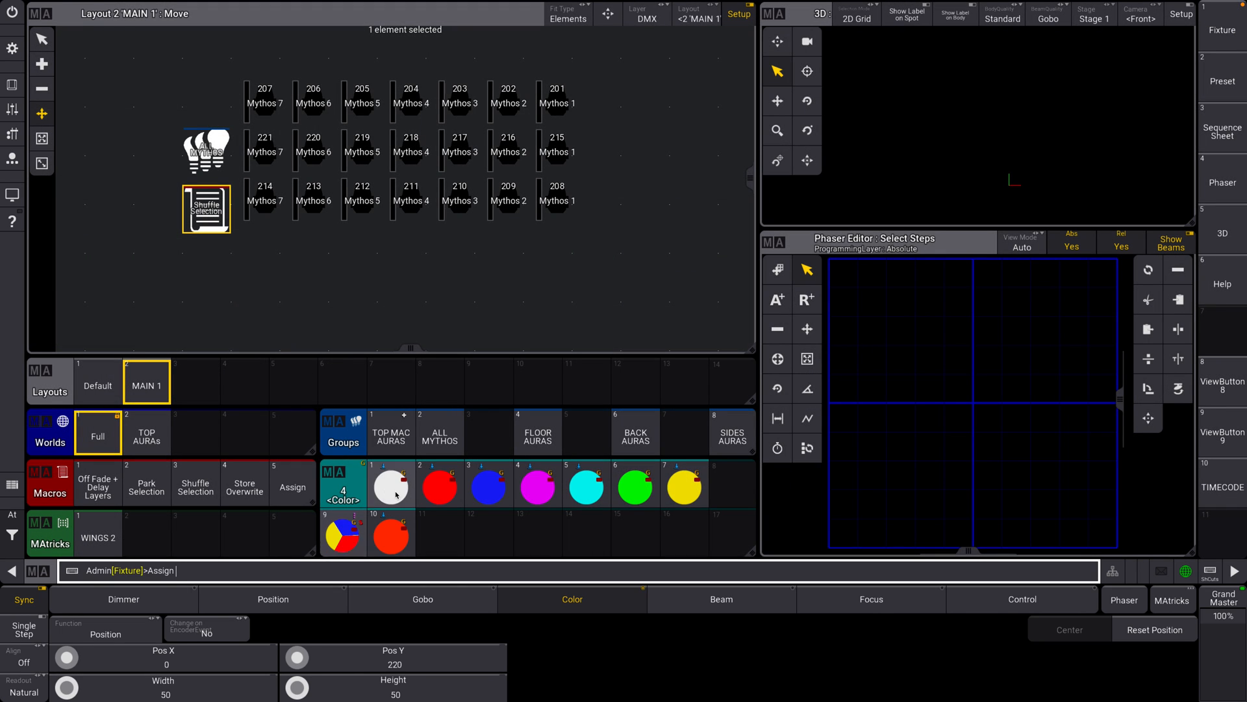
# Choose colour presets 1 thru 7 to add as a row beneath the fixtures
pyautogui.click(391, 484)
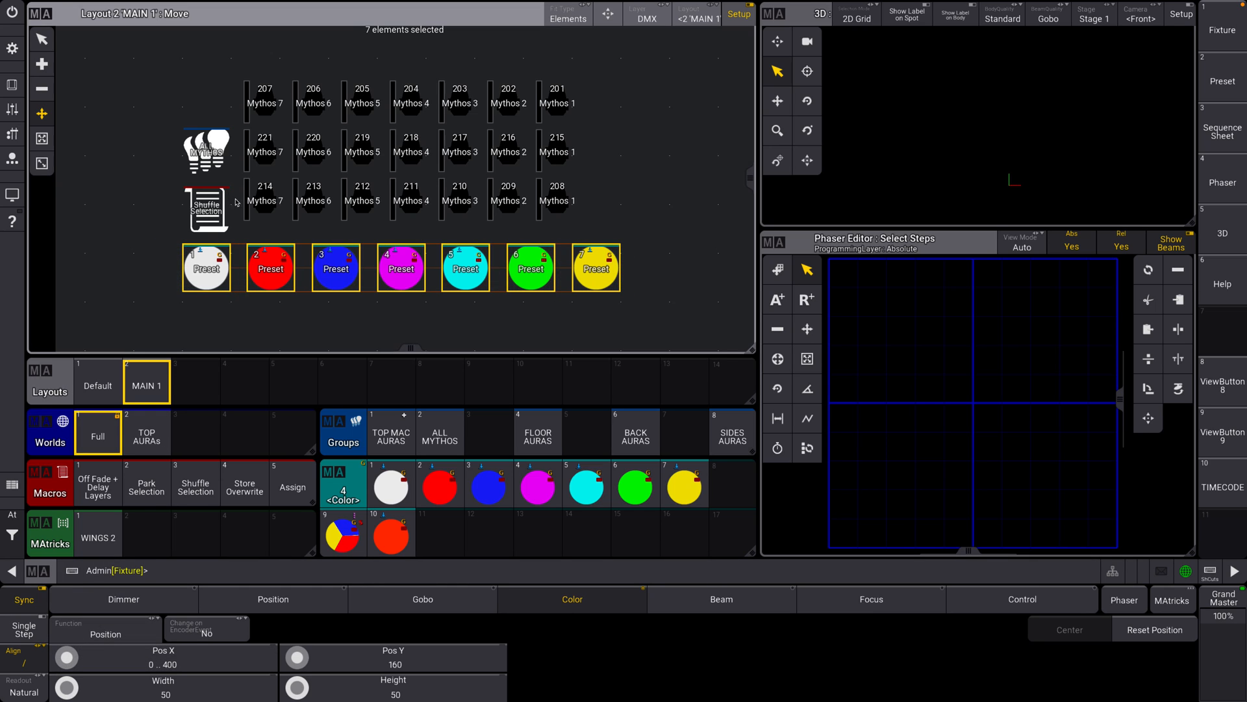
pyautogui.moveTo(183, 215)
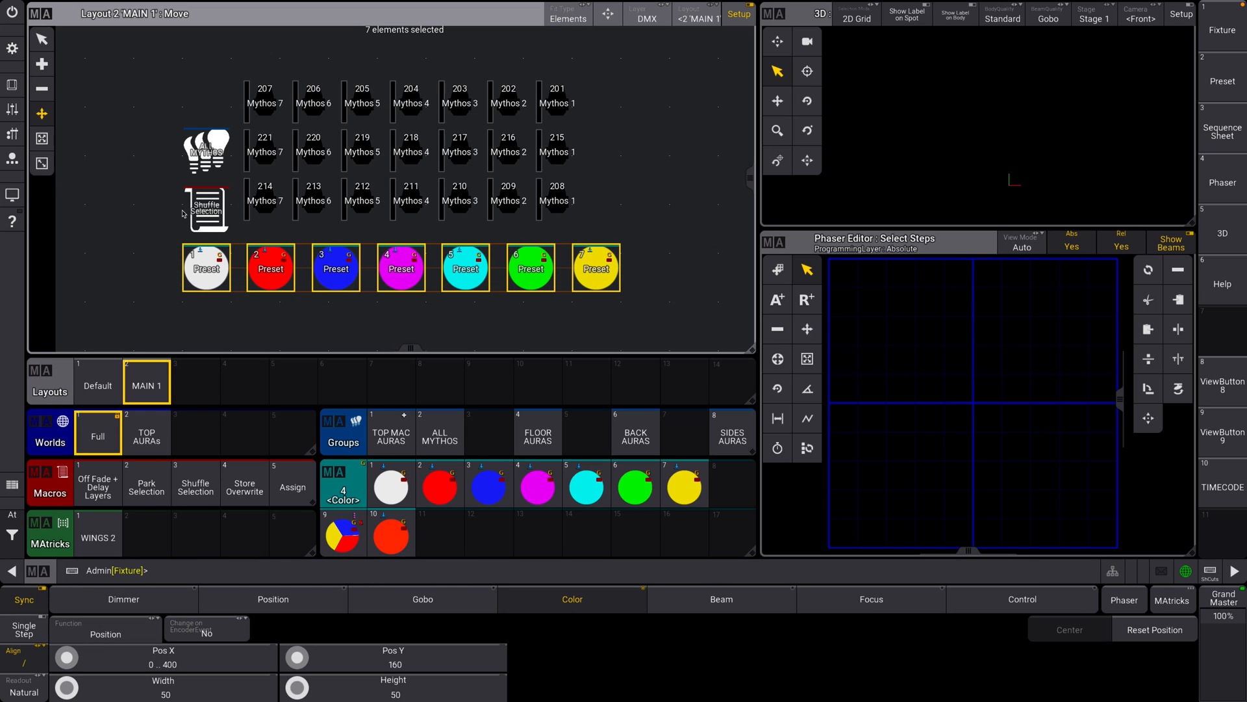
pyautogui.moveTo(710, 203)
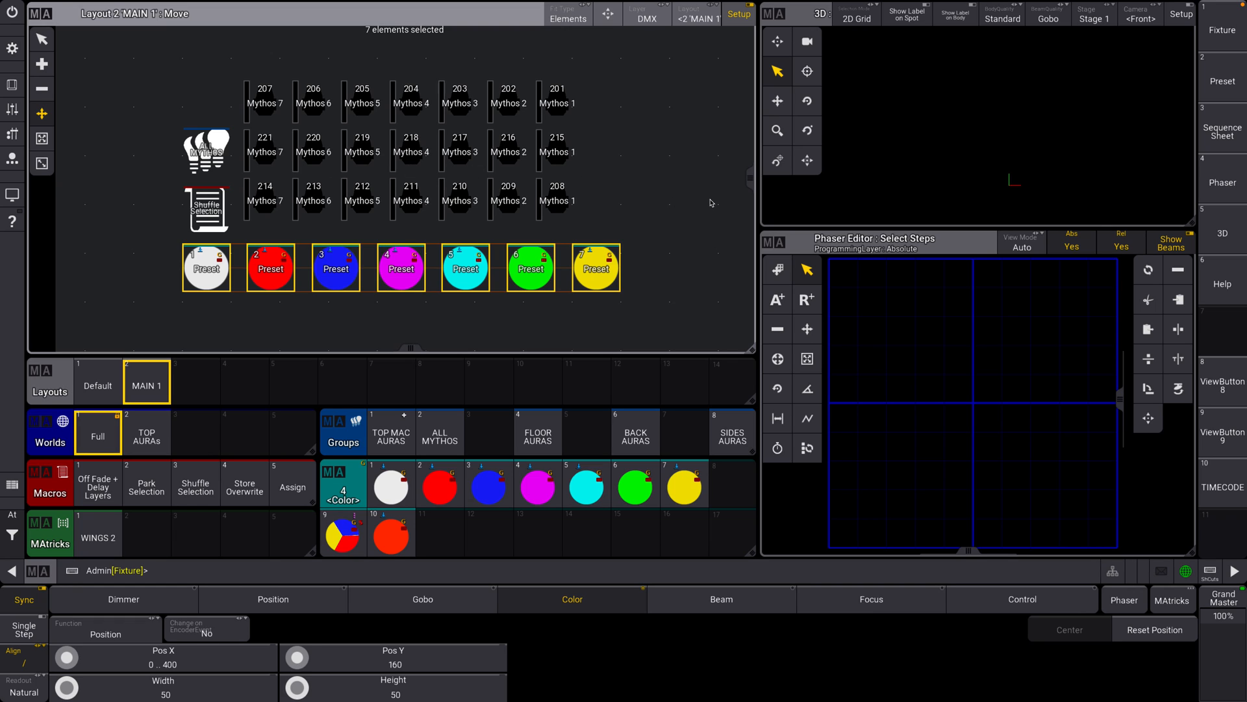
pyautogui.moveTo(297, 94)
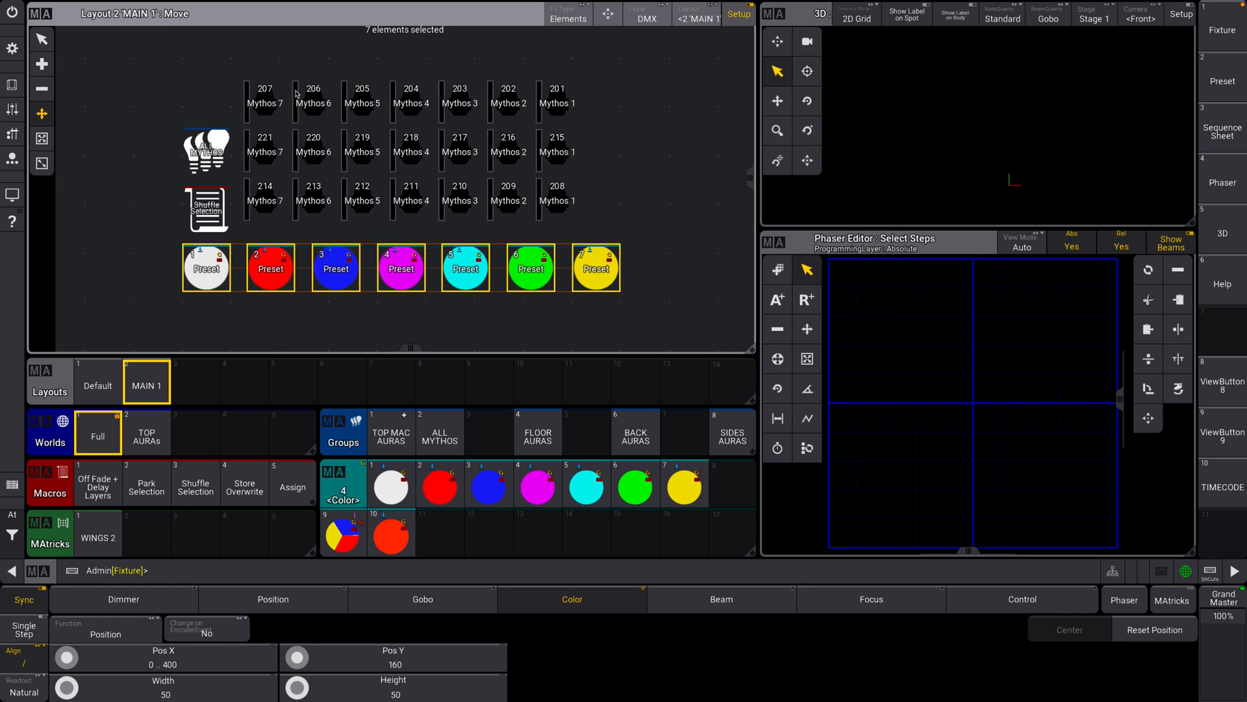
pyautogui.moveTo(215, 175)
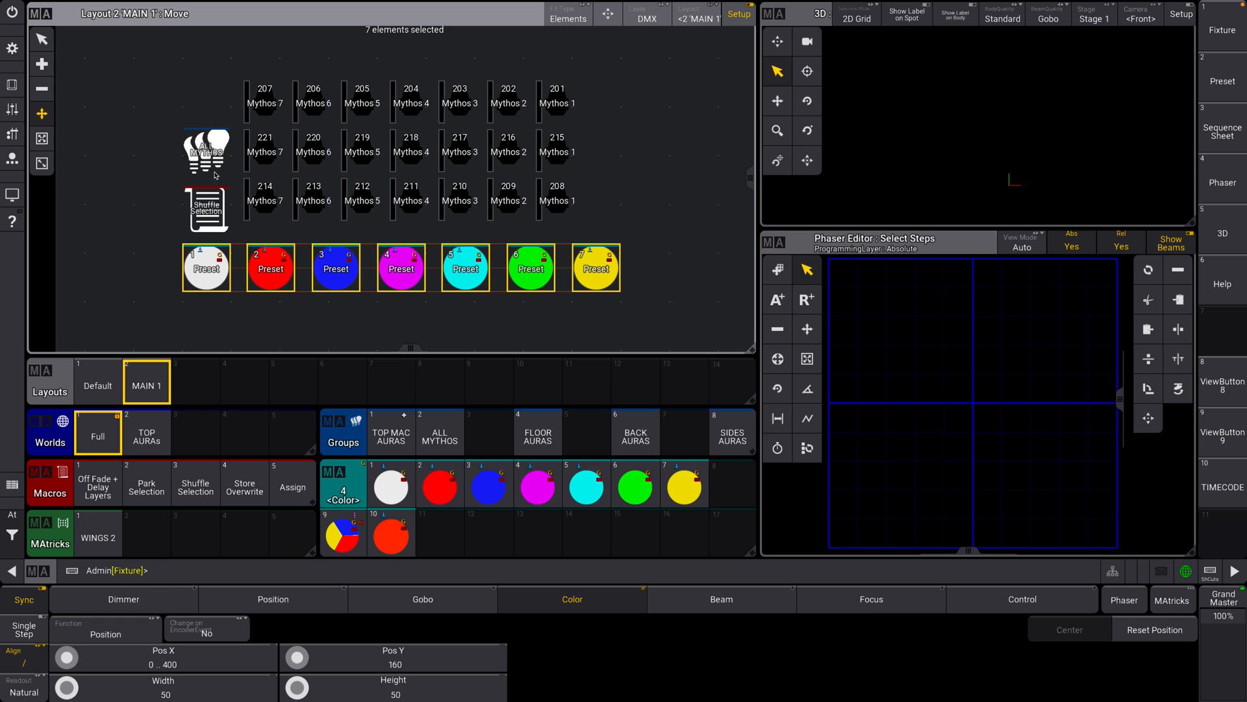
pyautogui.moveTo(404, 165)
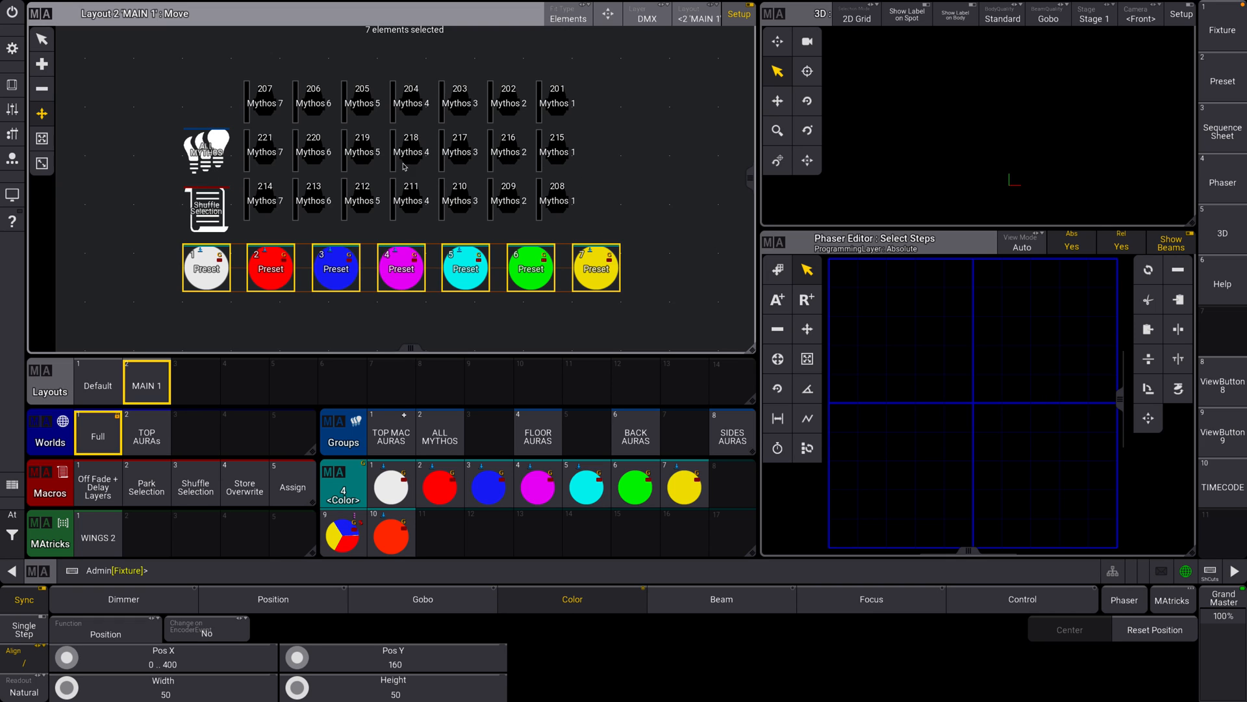
pyautogui.moveTo(119, 42)
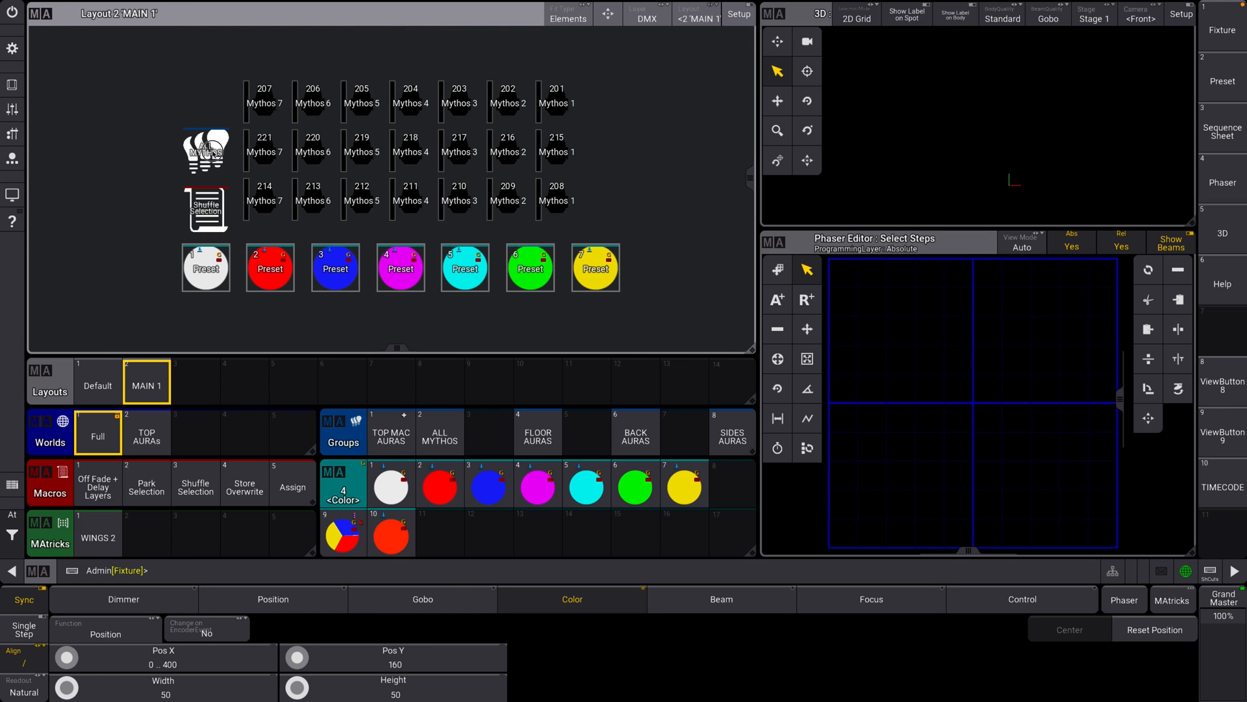
# Select all Mythos with the group button, set them to Full, and apply the red preset
pyautogui.click(204, 151)
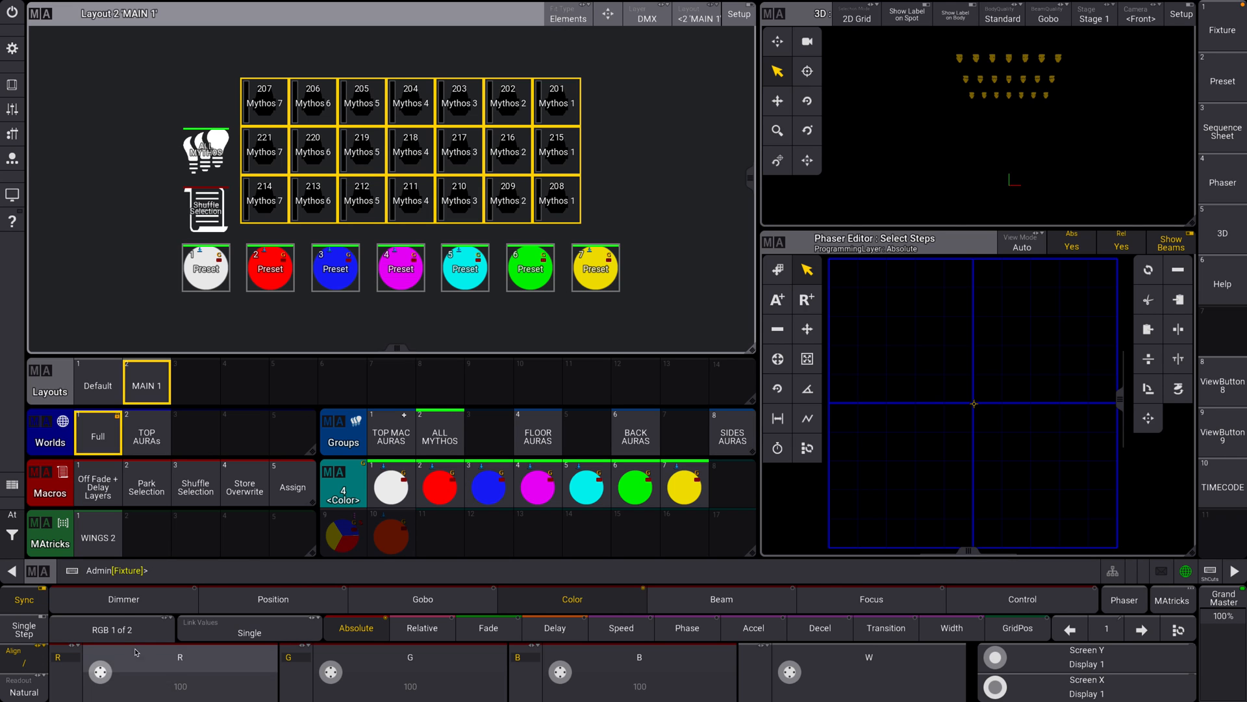
pyautogui.click(123, 599)
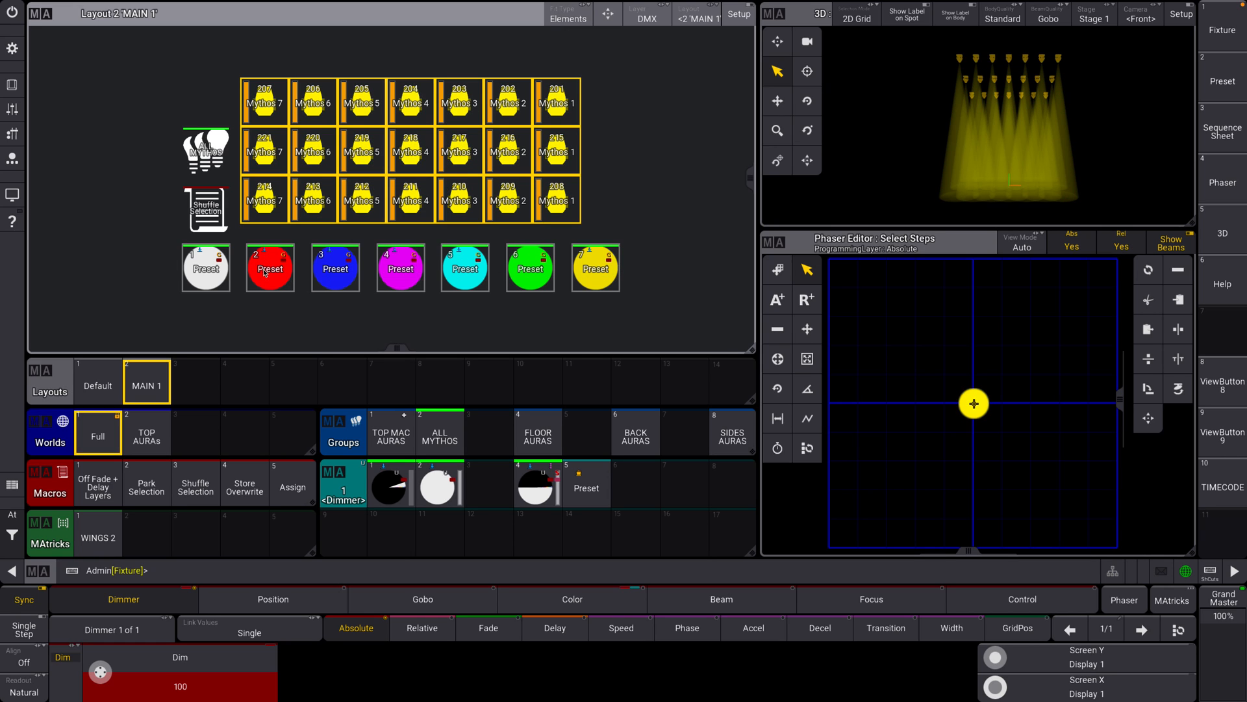
pyautogui.click(269, 267)
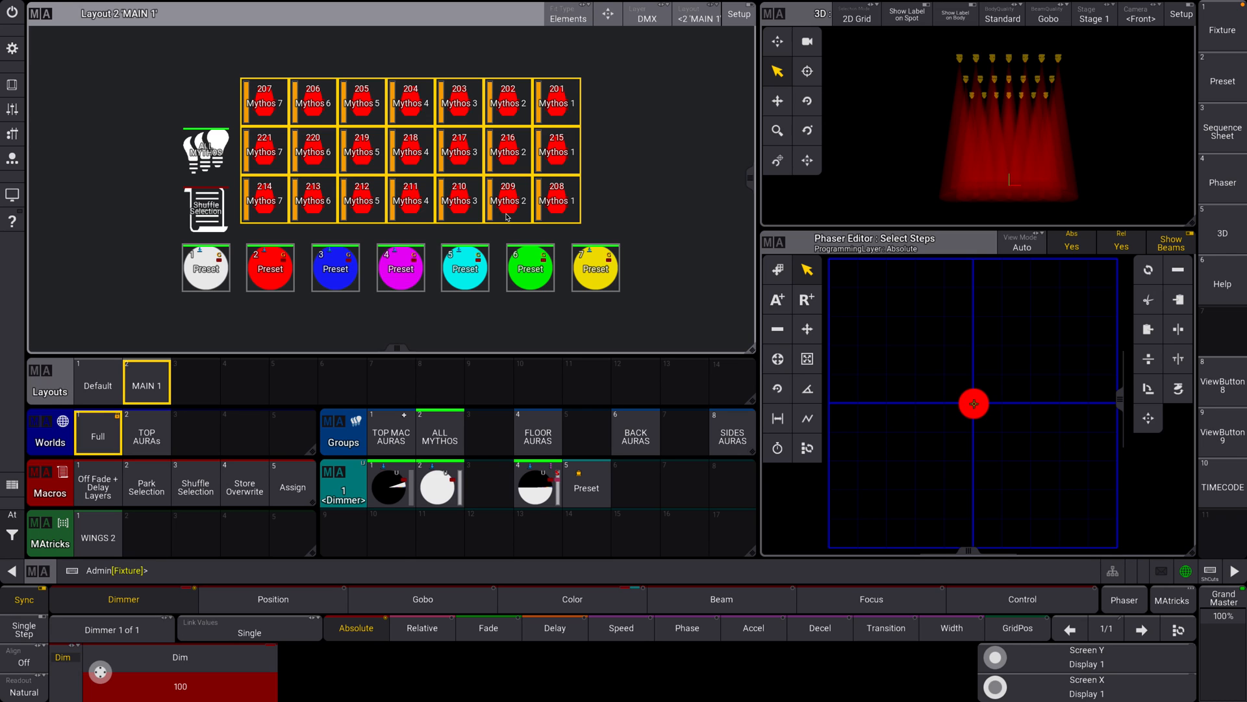
pyautogui.moveTo(598, 203)
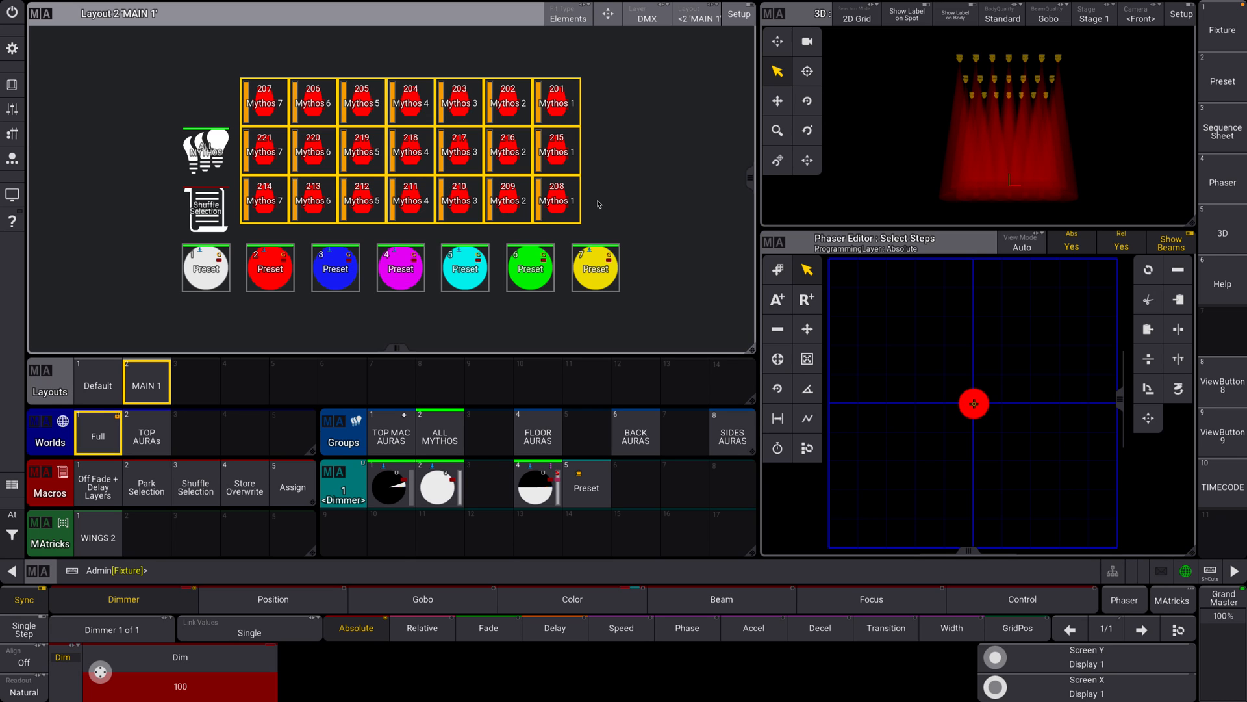
pyautogui.moveTo(581, 208)
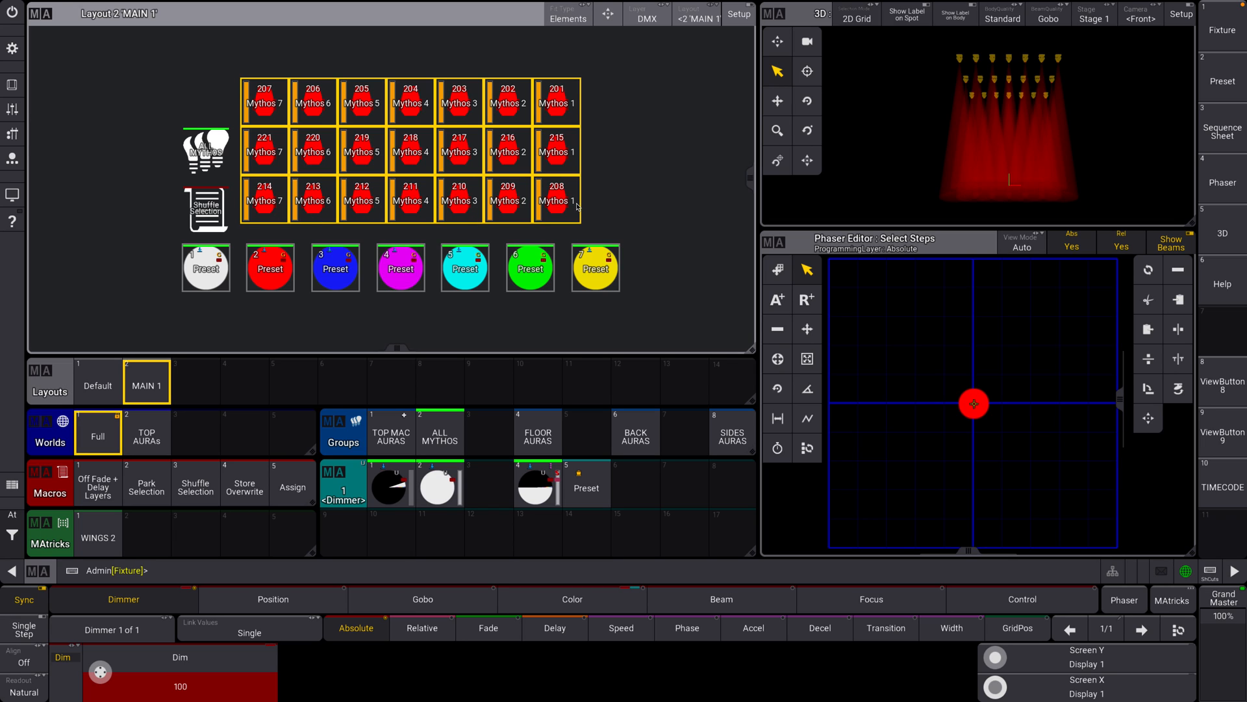
pyautogui.moveTo(428, 223)
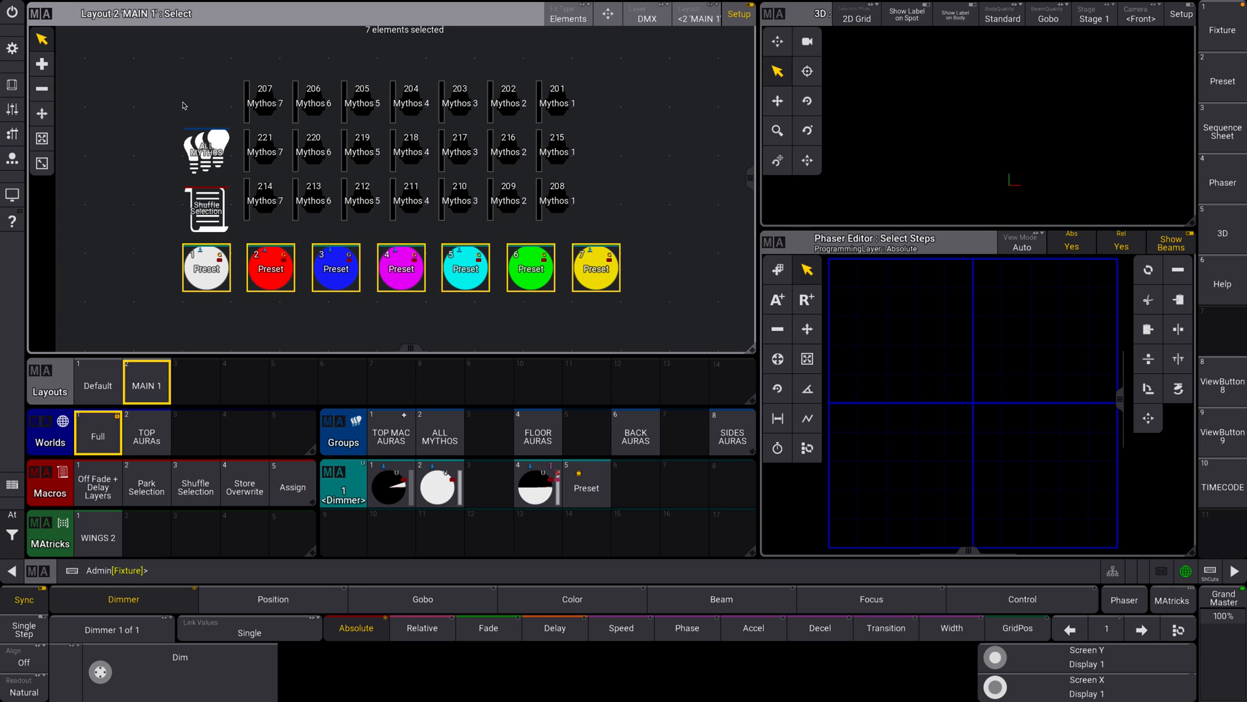
pyautogui.moveTo(122, 166)
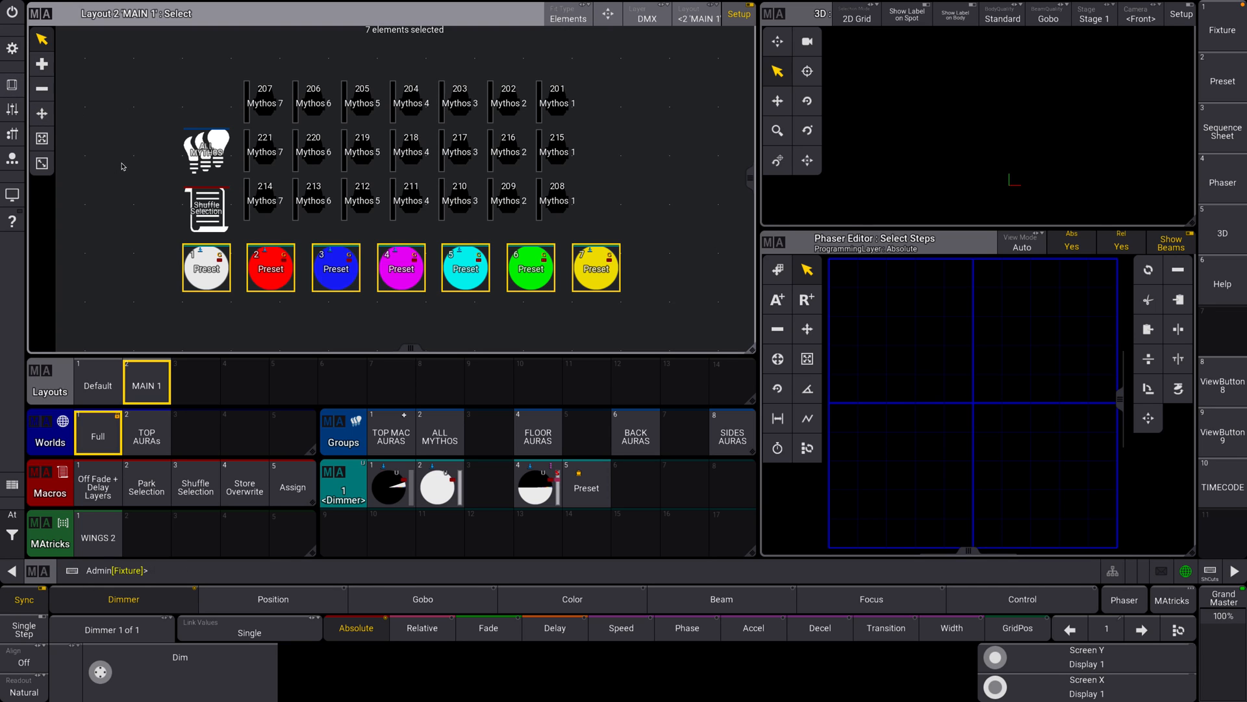
pyautogui.moveTo(145, 158)
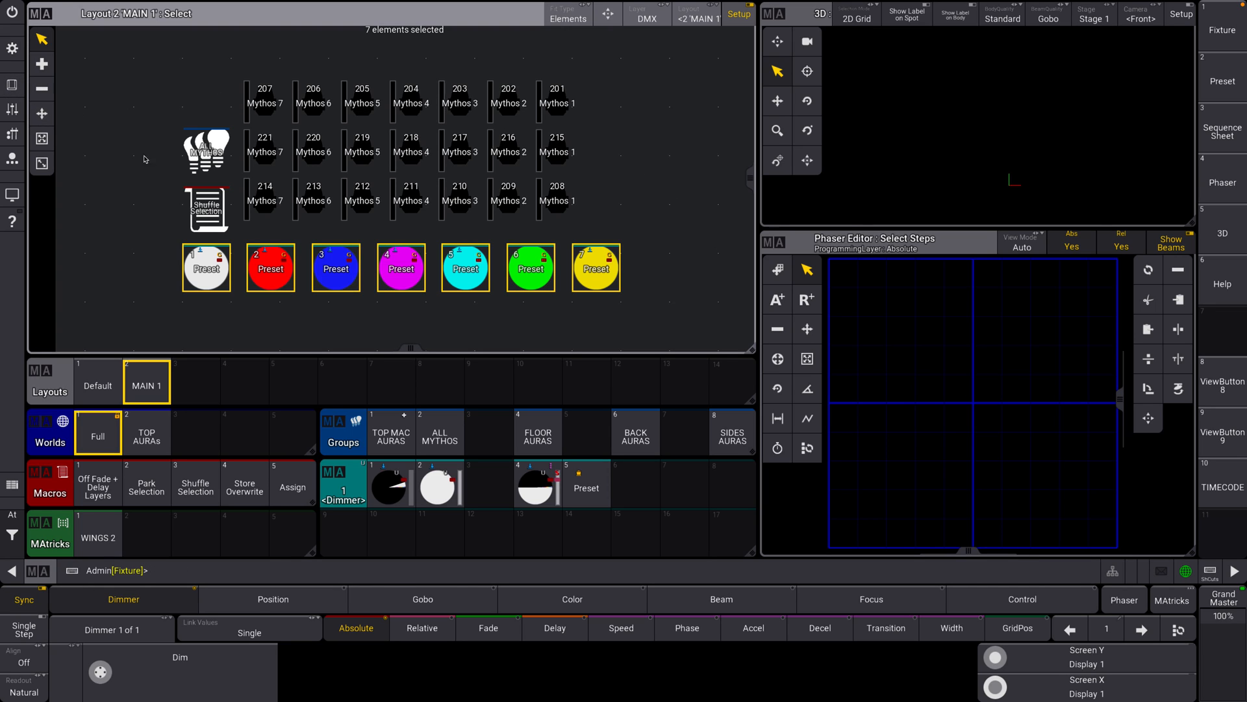
pyautogui.moveTo(181, 153)
pyautogui.write('Edit')
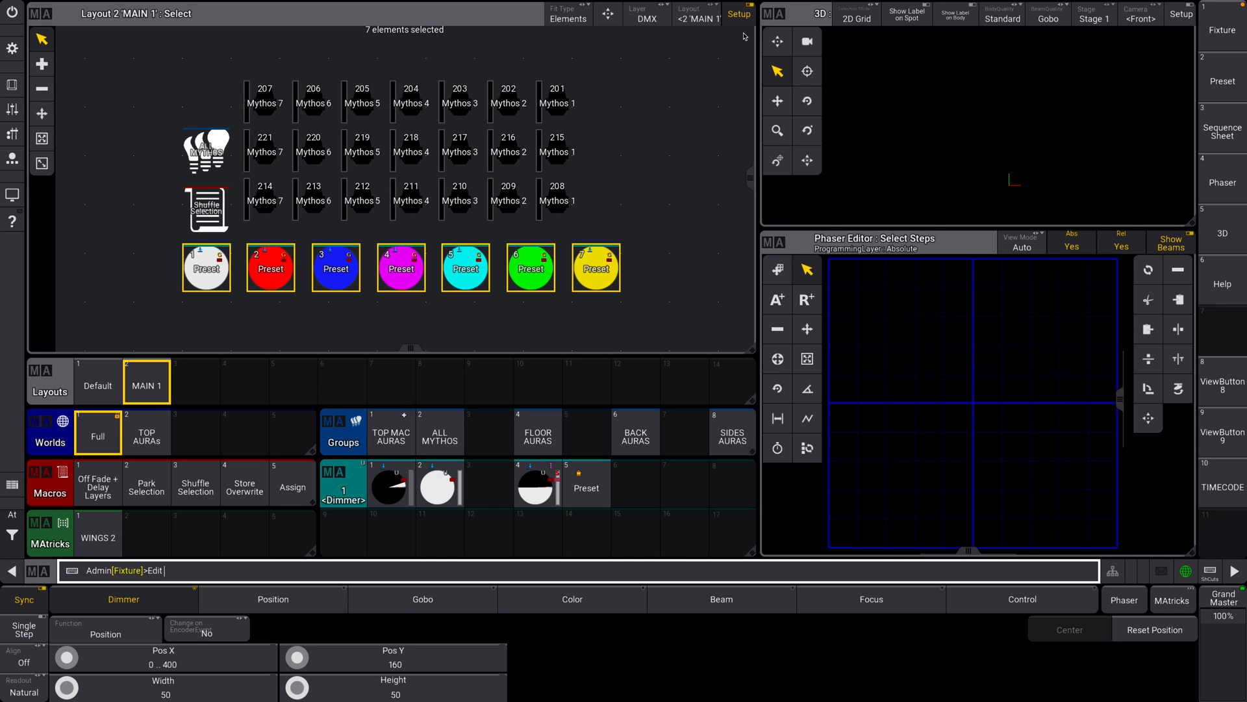
pyautogui.moveTo(652, 298)
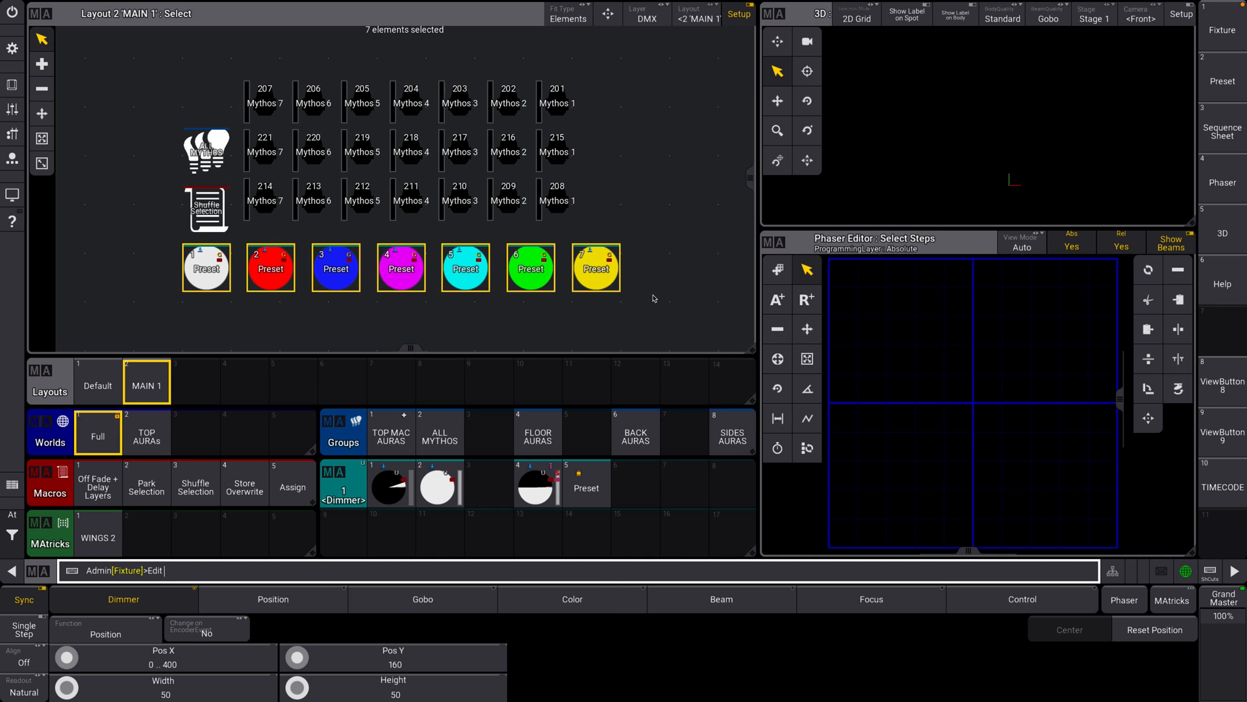
pyautogui.moveTo(655, 298)
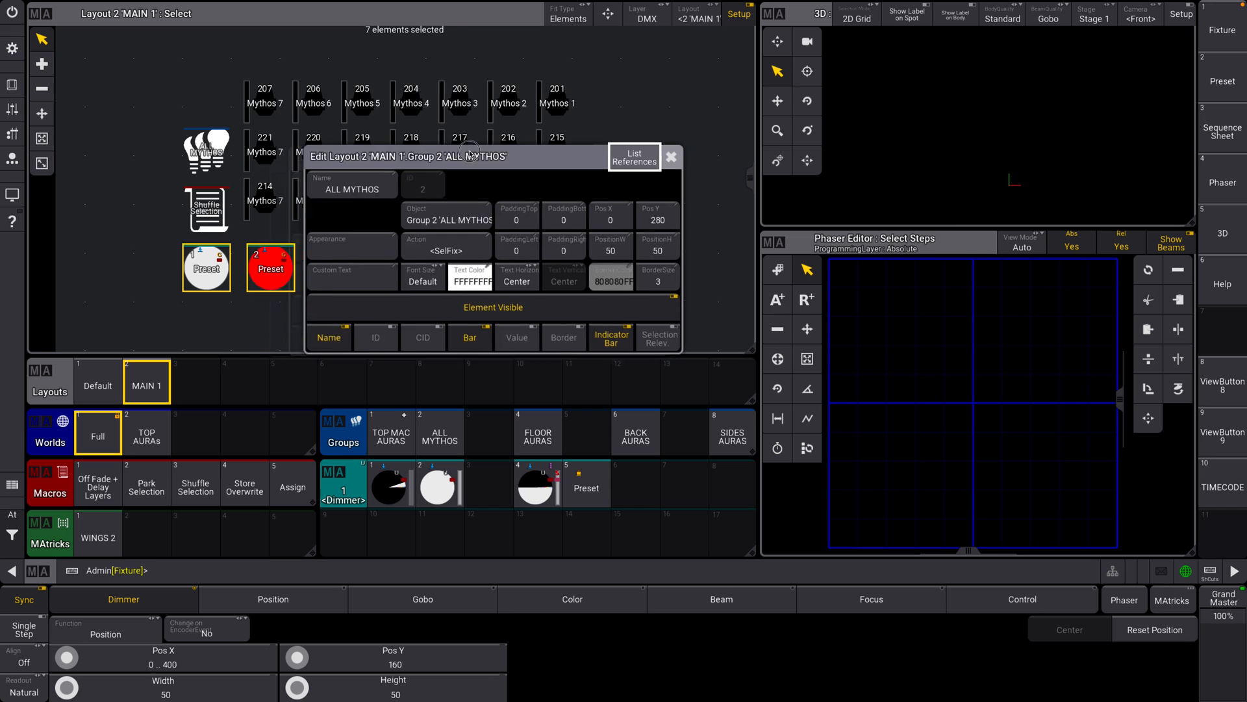
# Give the ALL MYTHOS button purple Appearance 16 and custom text 'PRESS ME!'
pyautogui.click(351, 248)
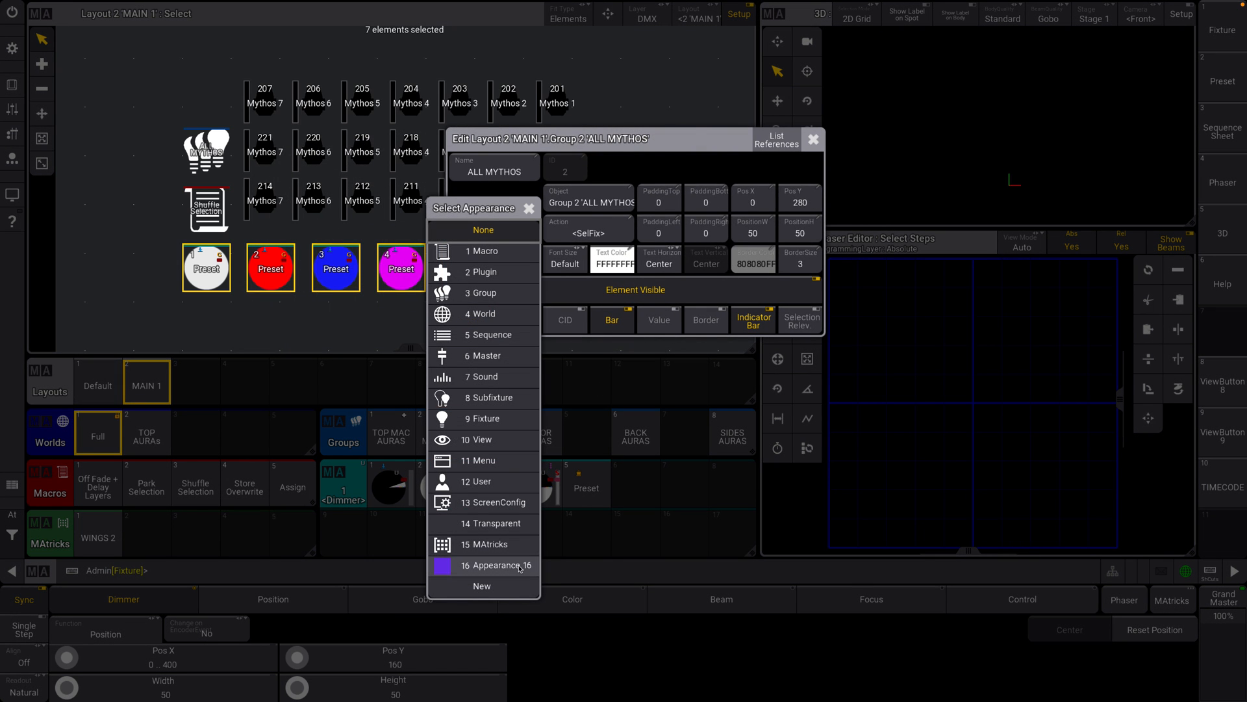
pyautogui.click(495, 565)
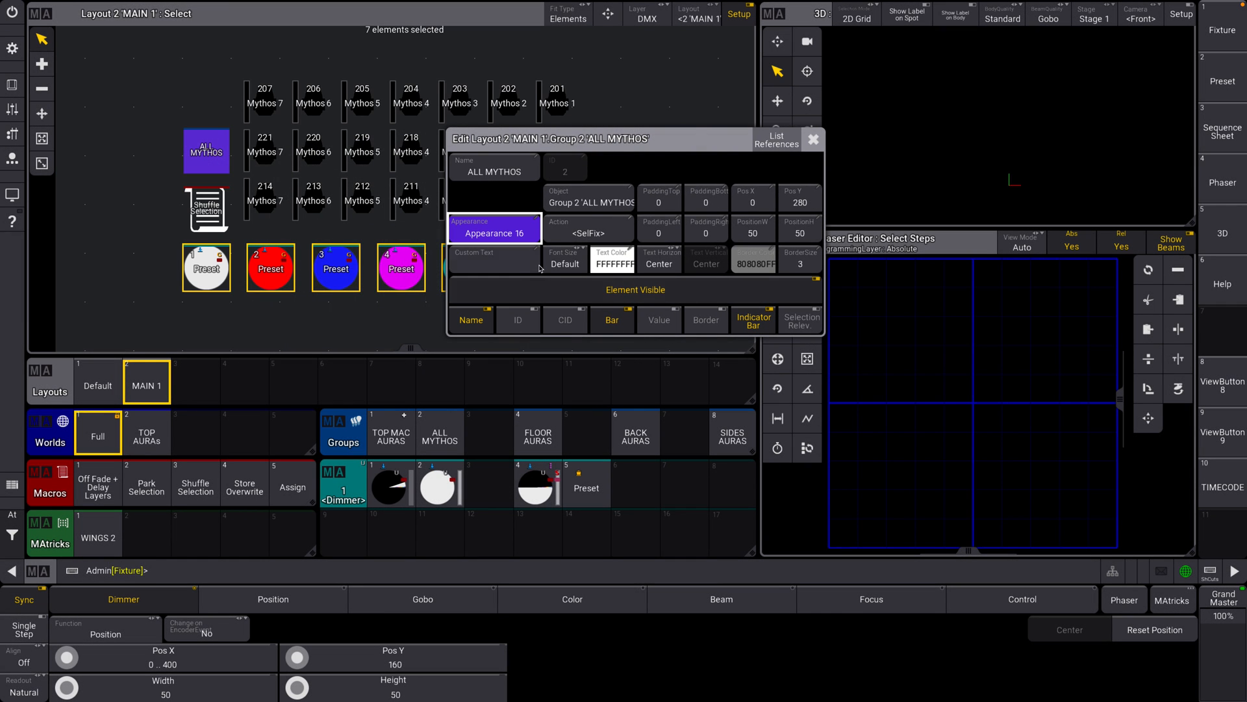
pyautogui.click(493, 255)
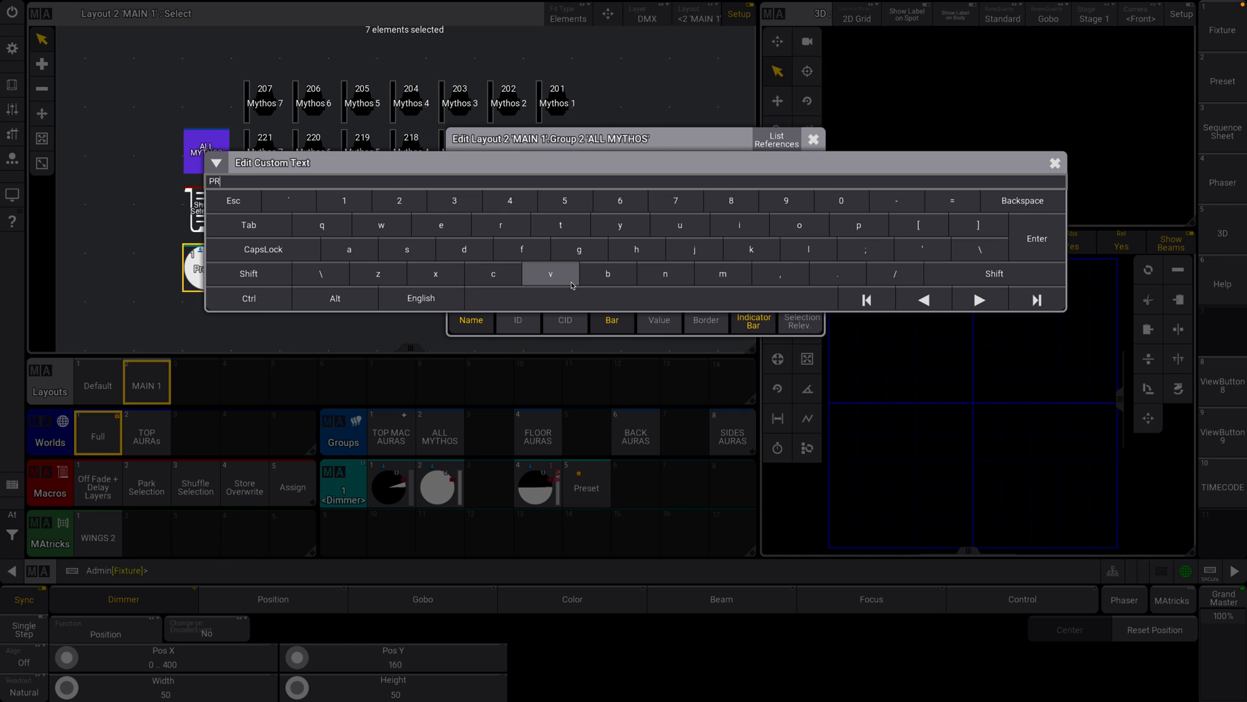
pyautogui.write('ESS ME')
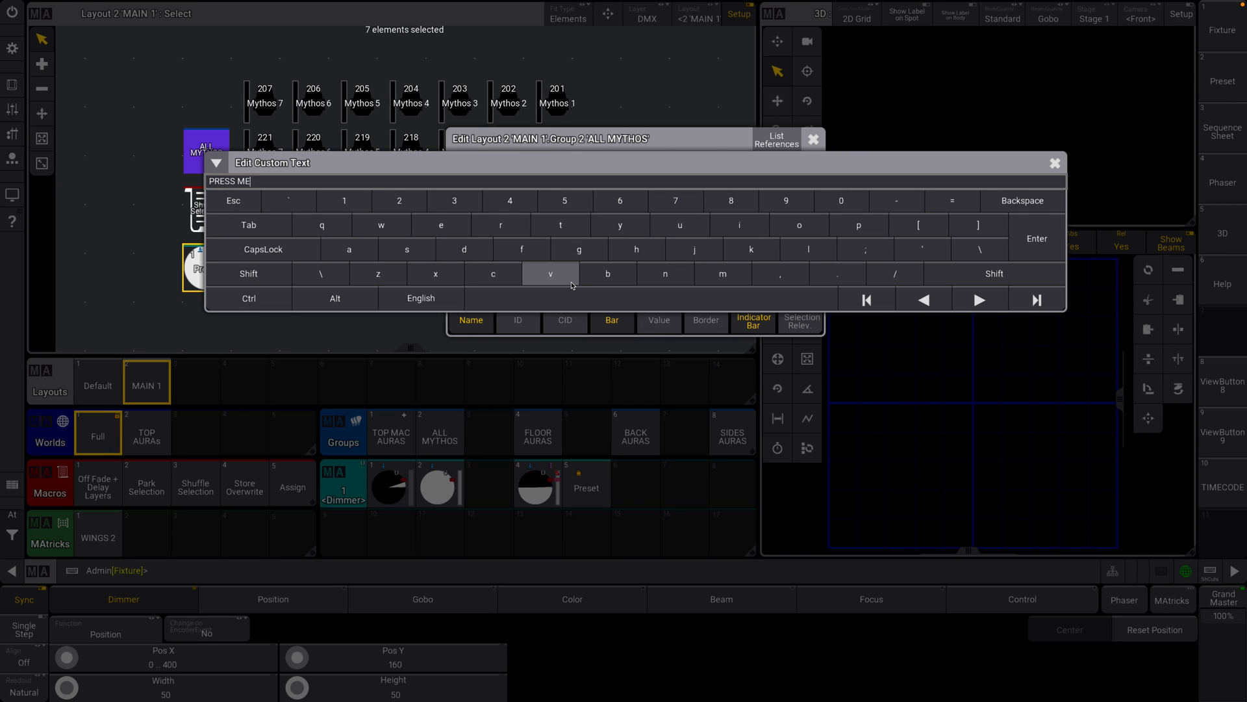
pyautogui.click(1036, 238)
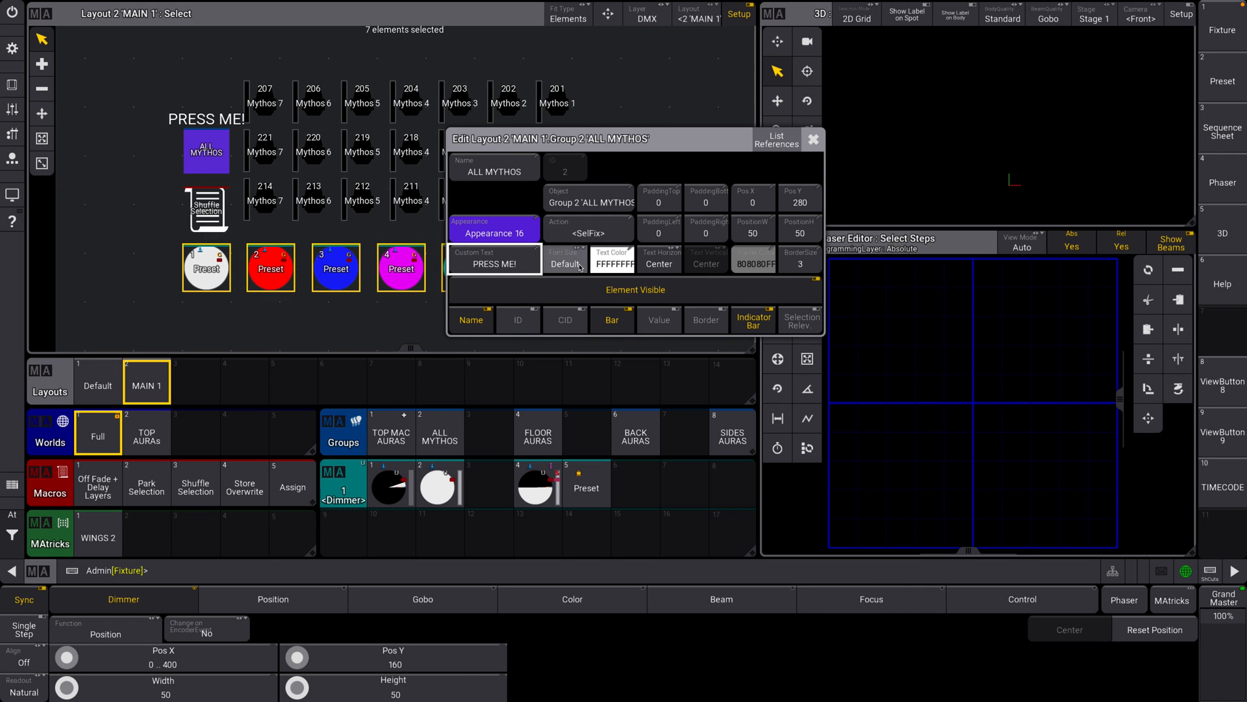
# Set the label to font size 10, red text colour and centre alignment
pyautogui.click(564, 264)
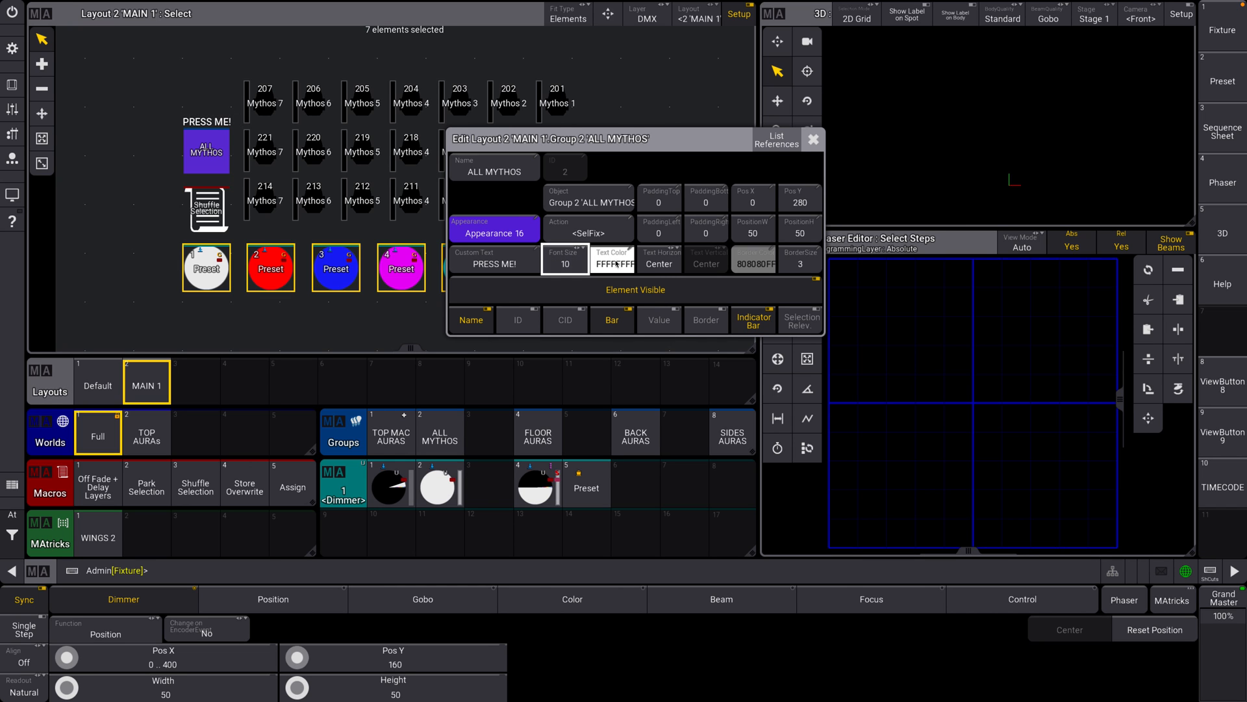
pyautogui.click(612, 258)
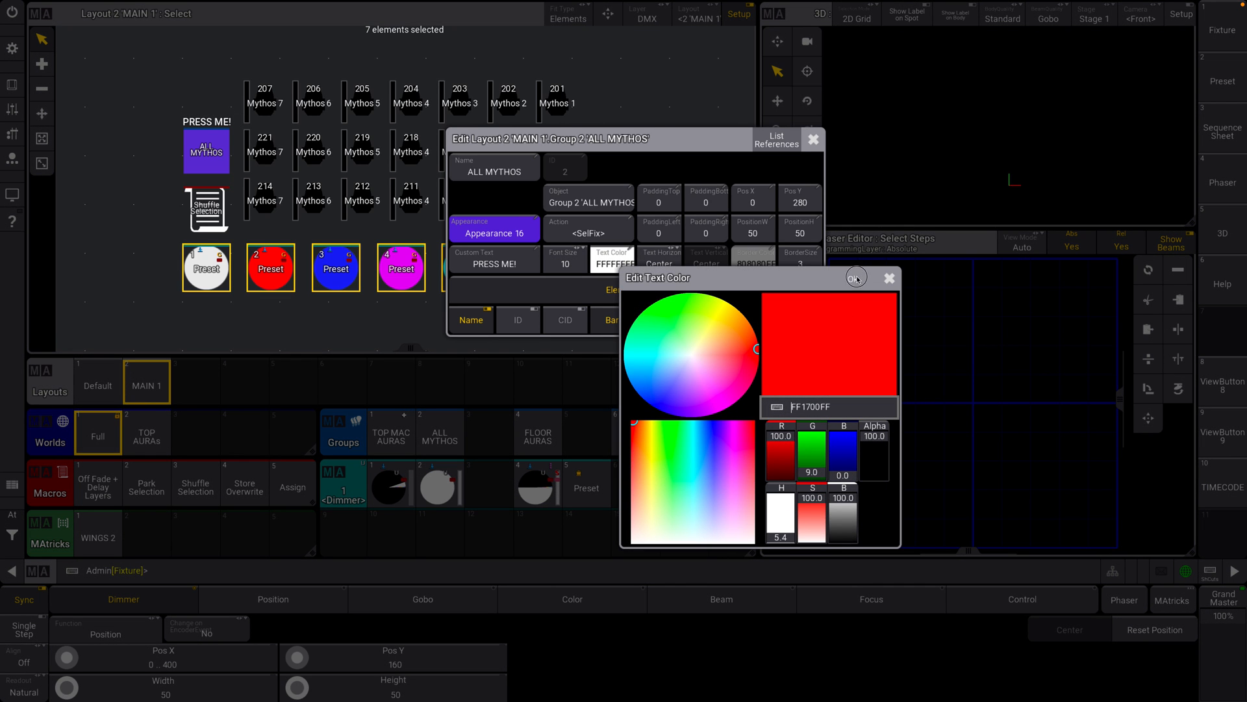
pyautogui.click(855, 279)
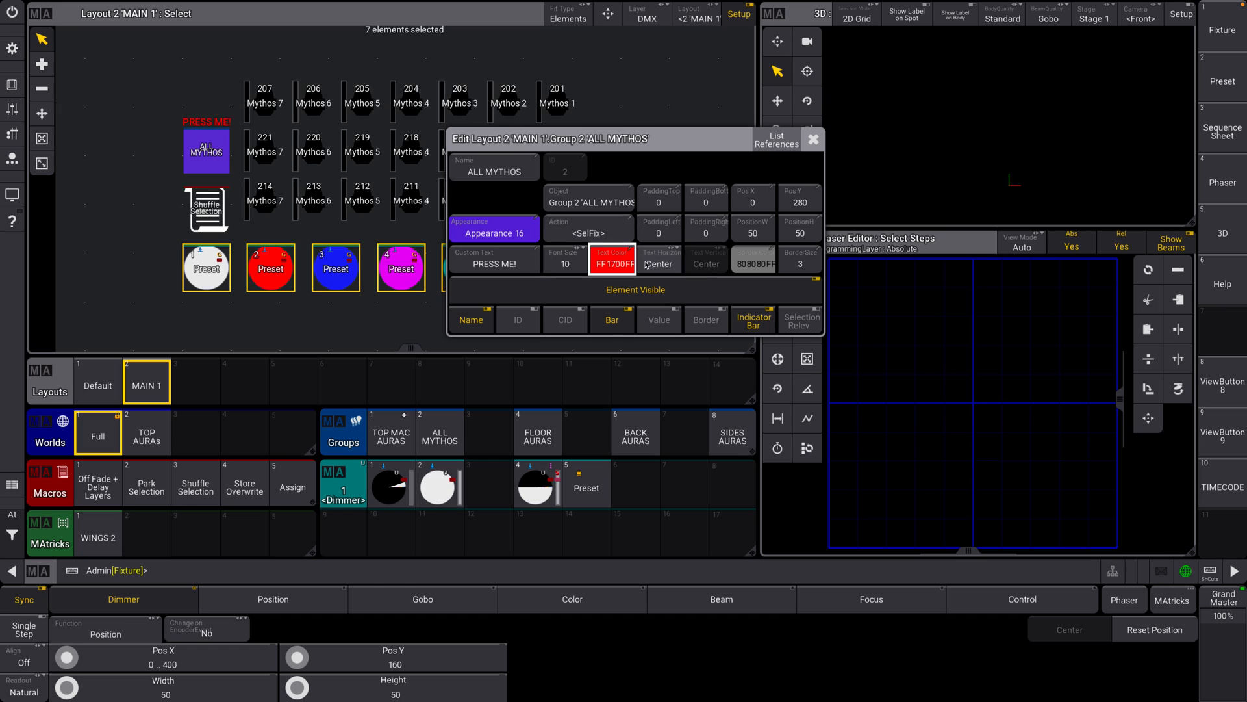
pyautogui.click(659, 264)
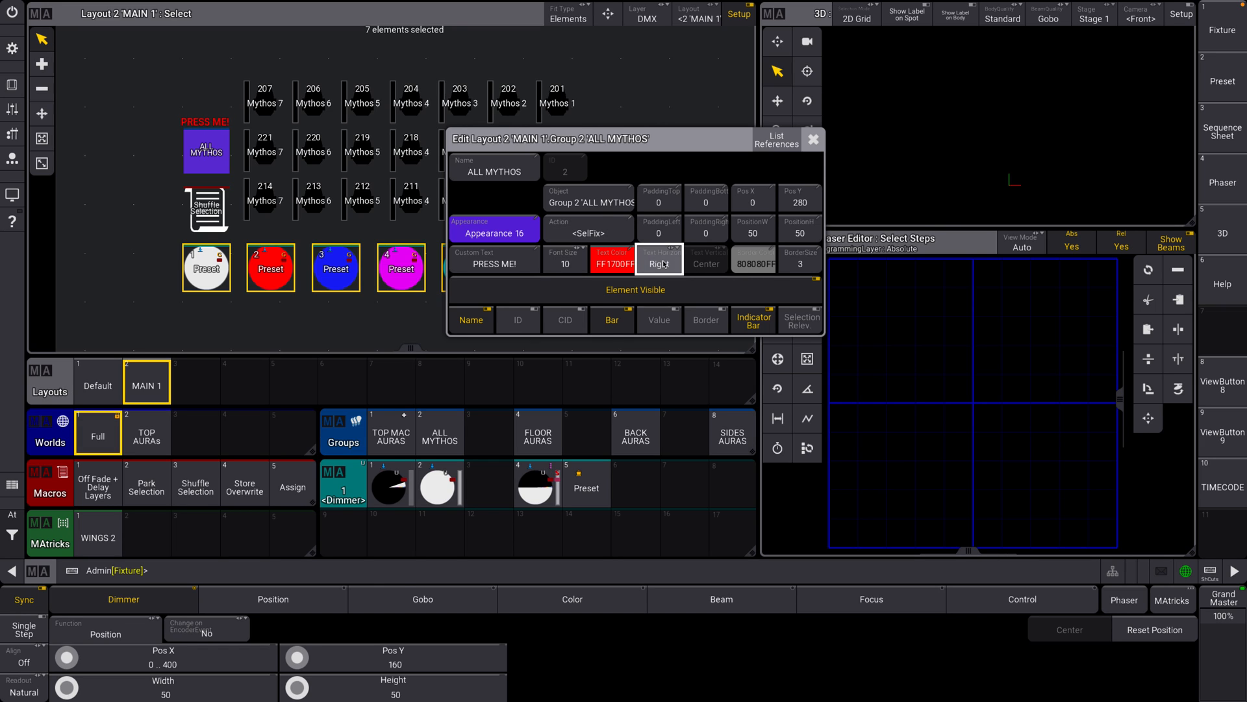
pyautogui.click(659, 264)
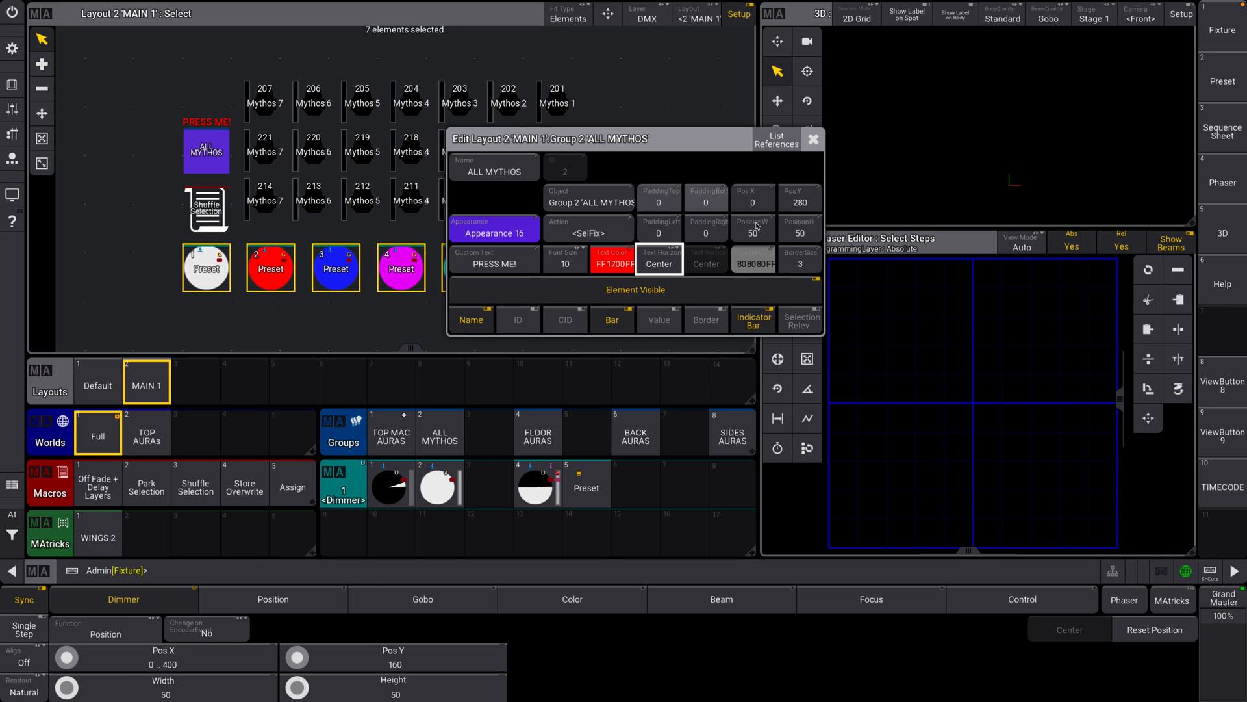
# Toggle the button's visibility off and back on, then bring up its action options
pyautogui.click(635, 288)
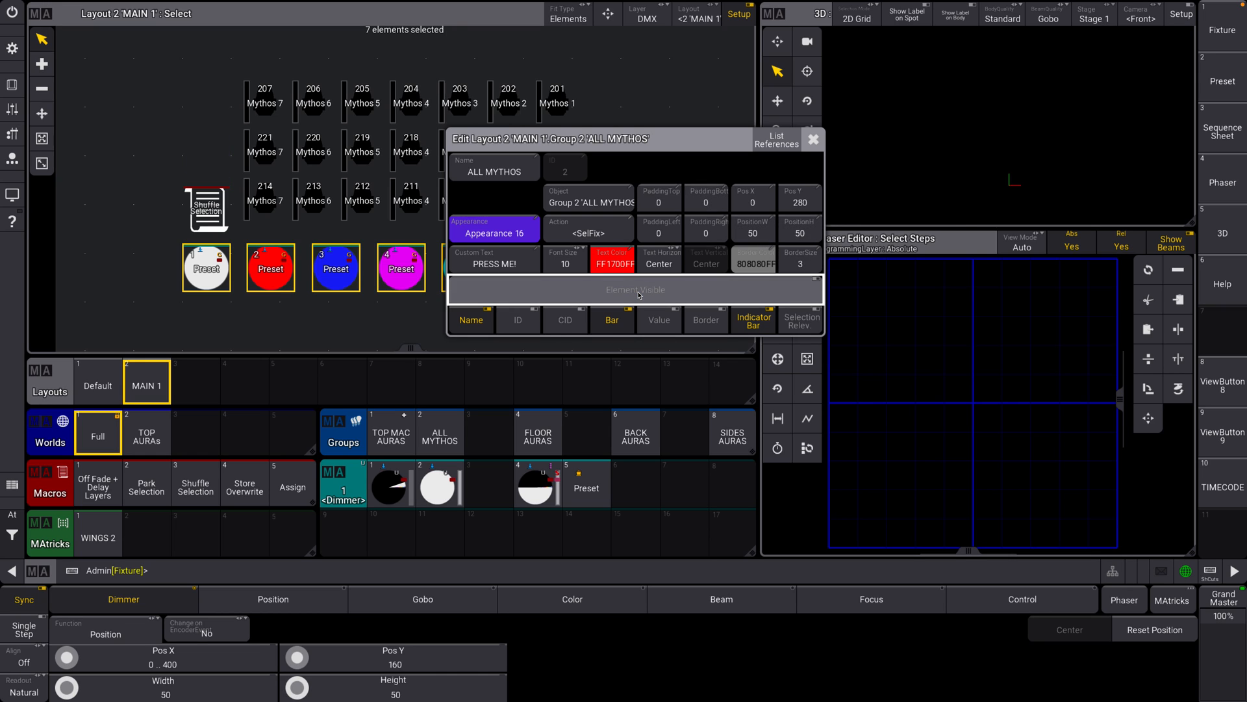
pyautogui.click(634, 289)
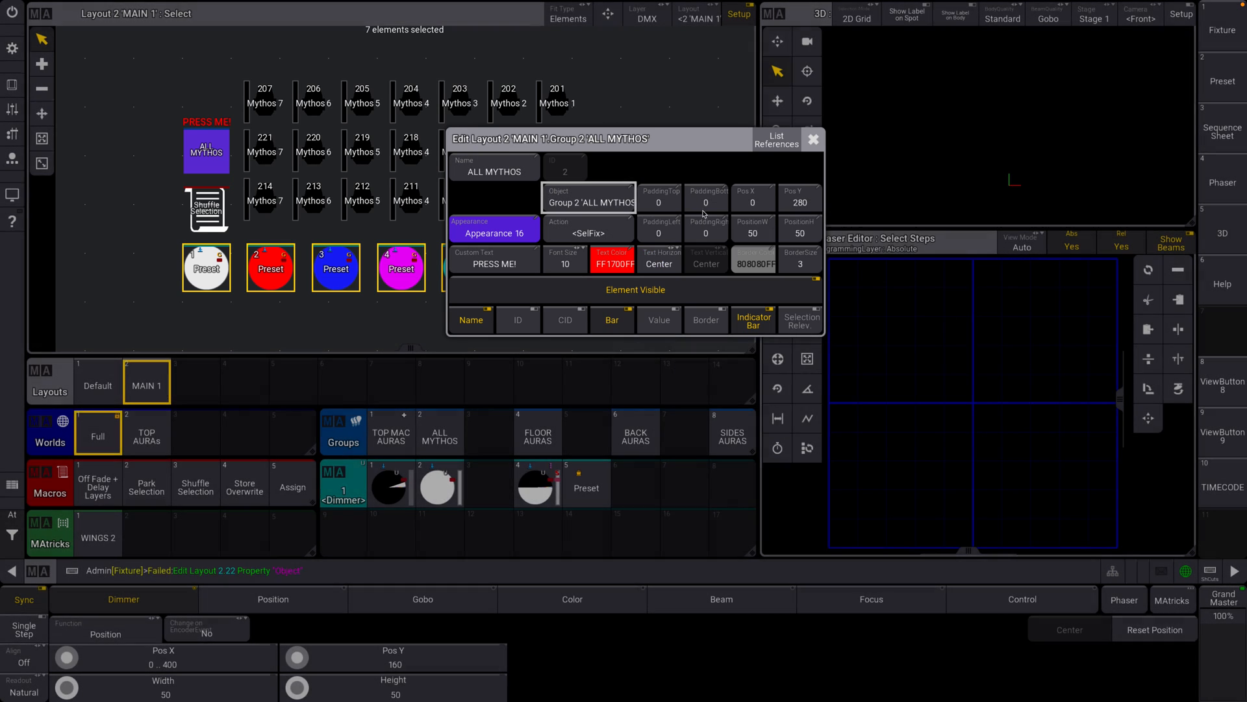
pyautogui.click(42, 64)
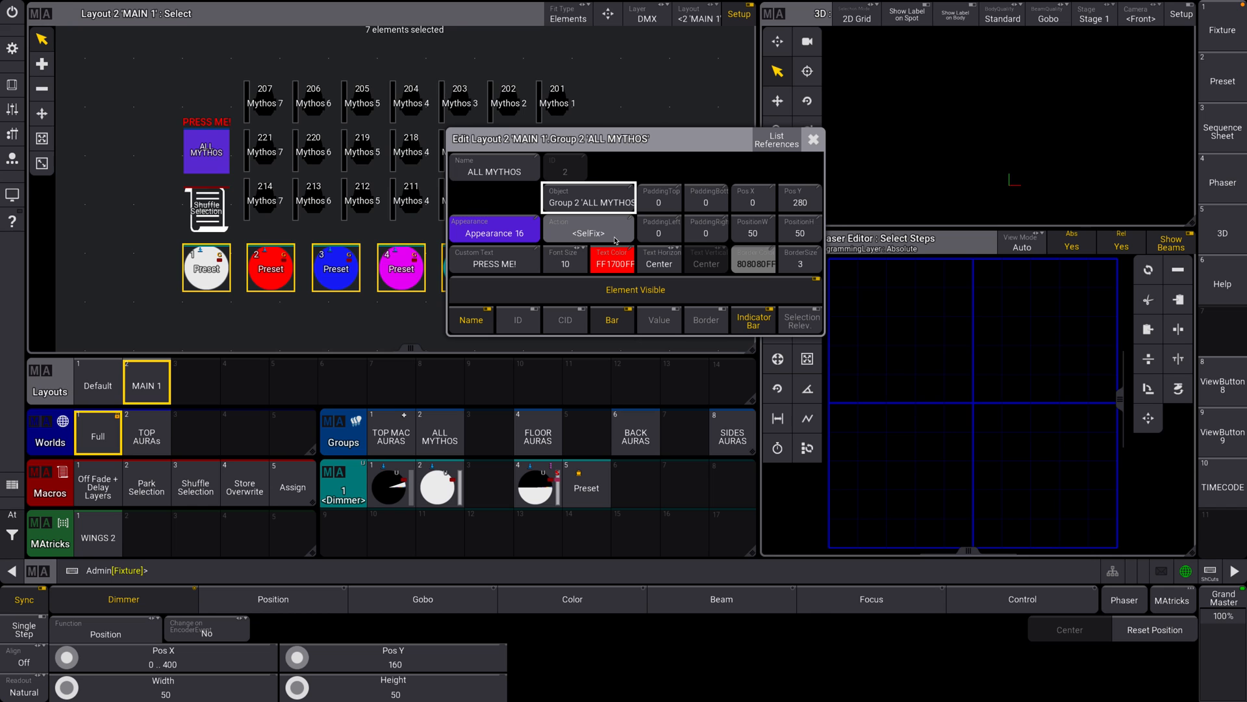
pyautogui.click(588, 230)
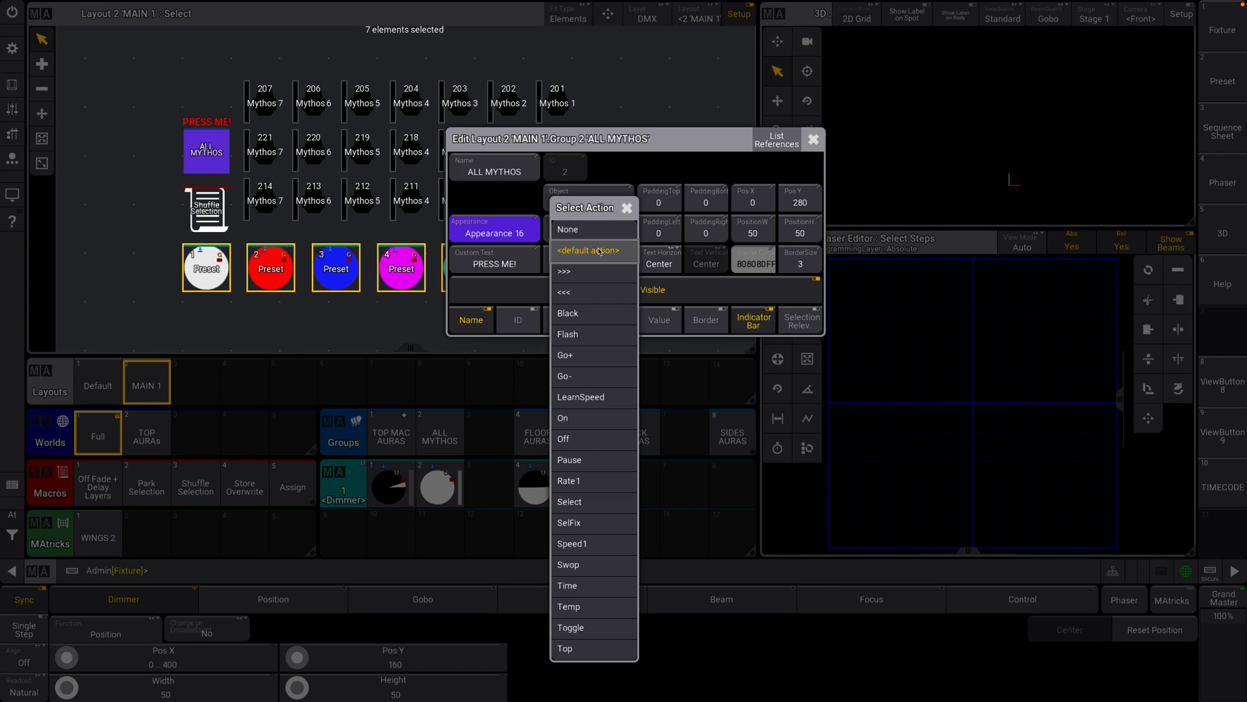
pyautogui.moveTo(600, 323)
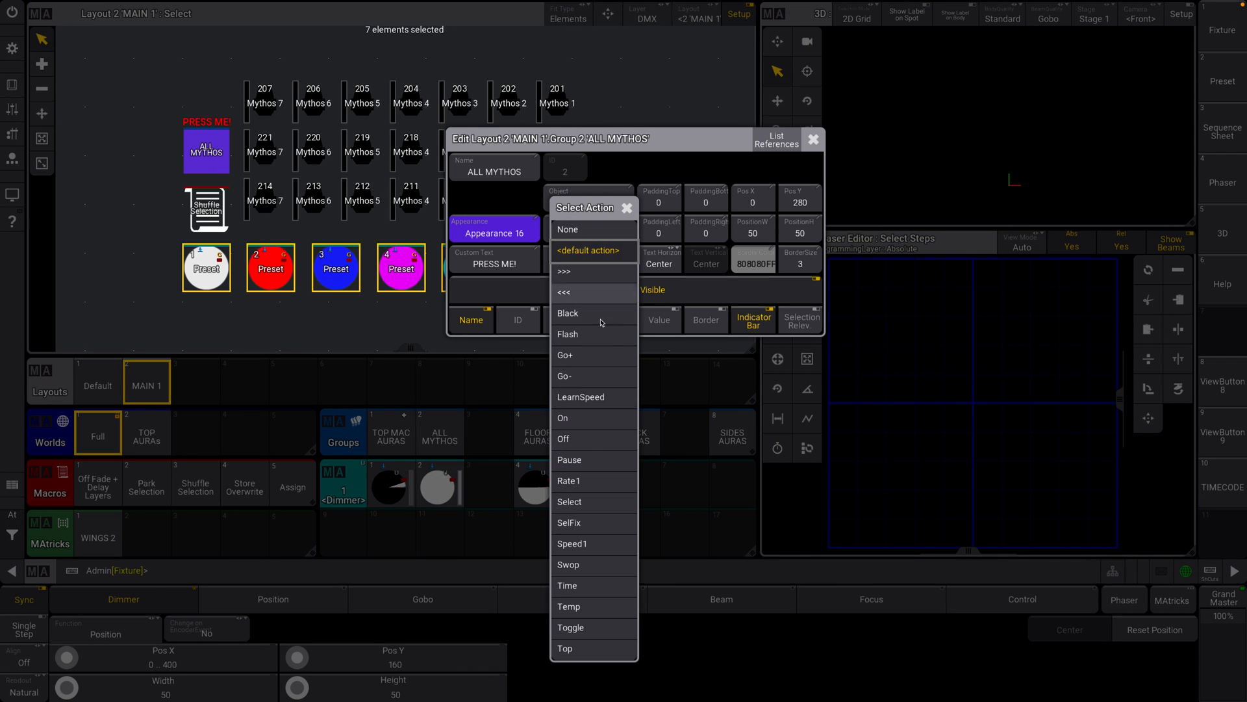
pyautogui.moveTo(592, 250)
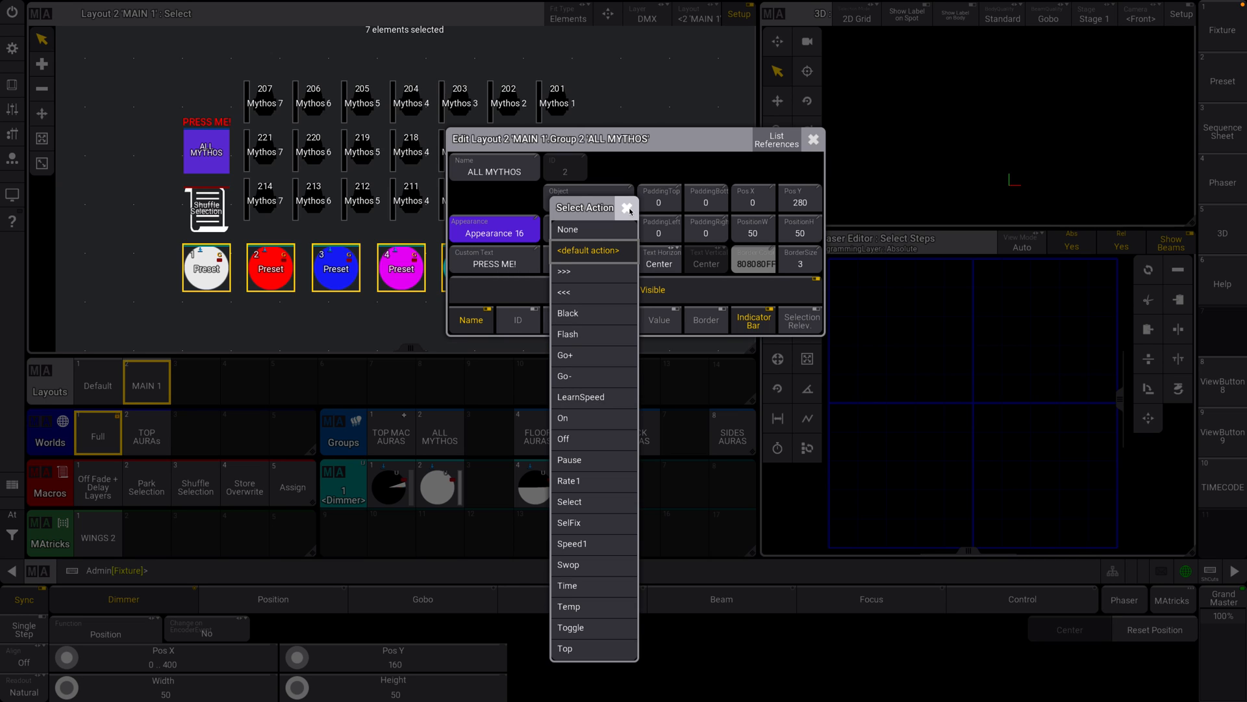
pyautogui.moveTo(592, 355)
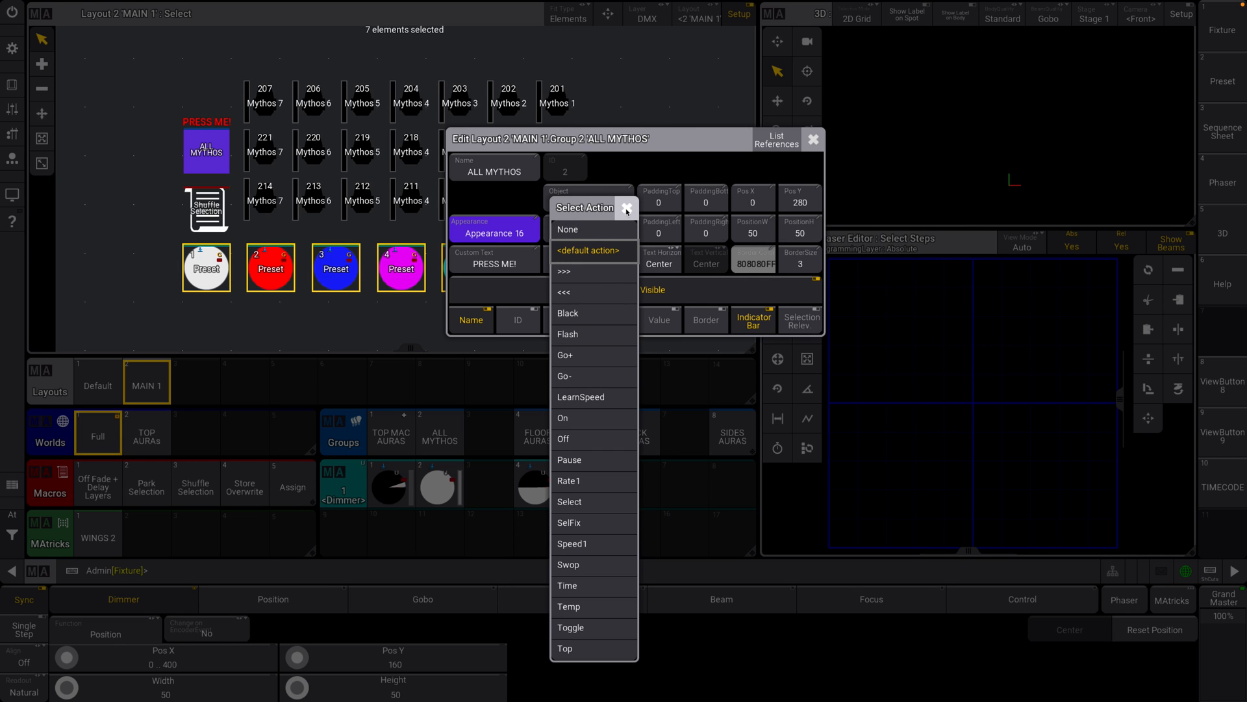
# Dismiss the Select Action list with its X, leaving the button's action unchanged
pyautogui.click(569, 522)
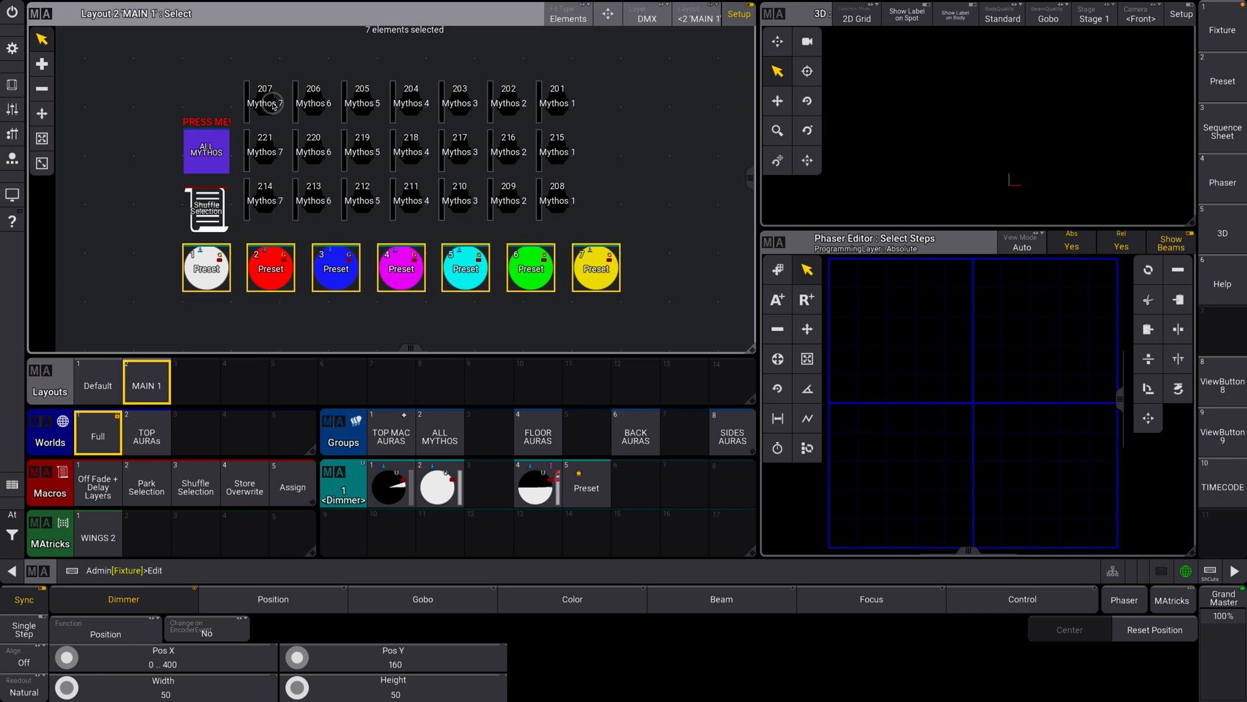
# On the Mythos 7 element, toggle the bar and border and hide the value readout
pyautogui.doubleClick(265, 102)
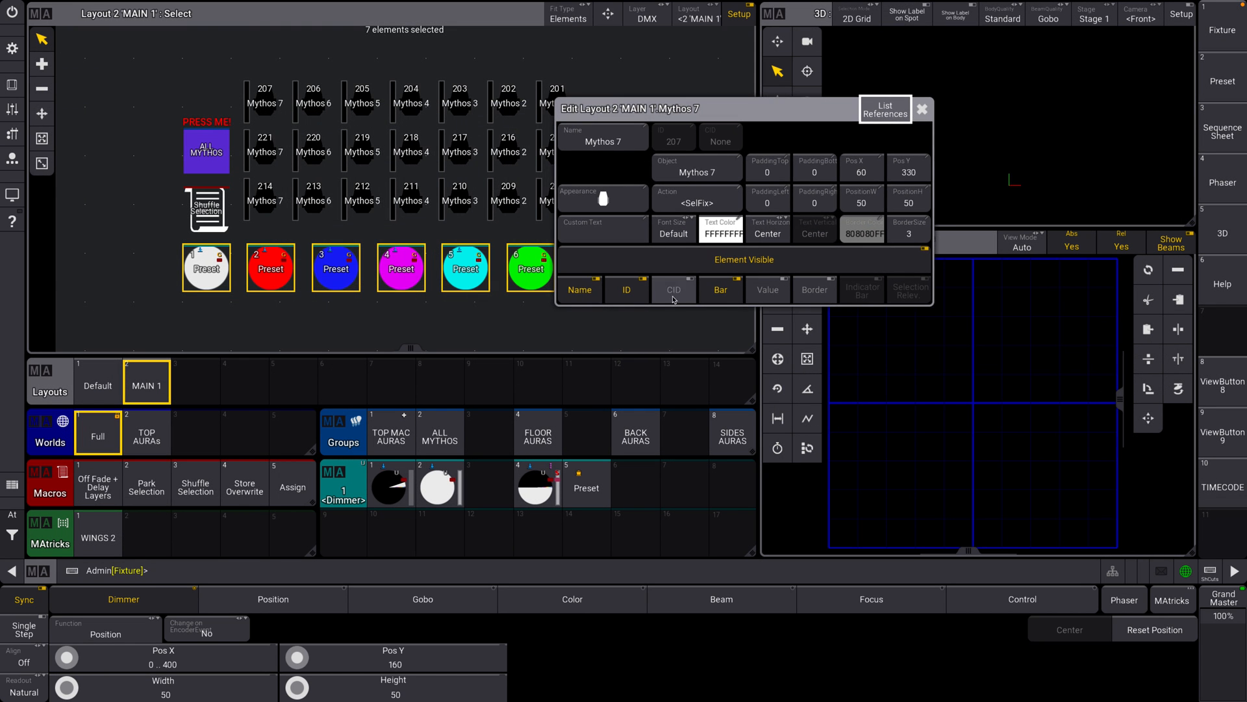
pyautogui.click(720, 290)
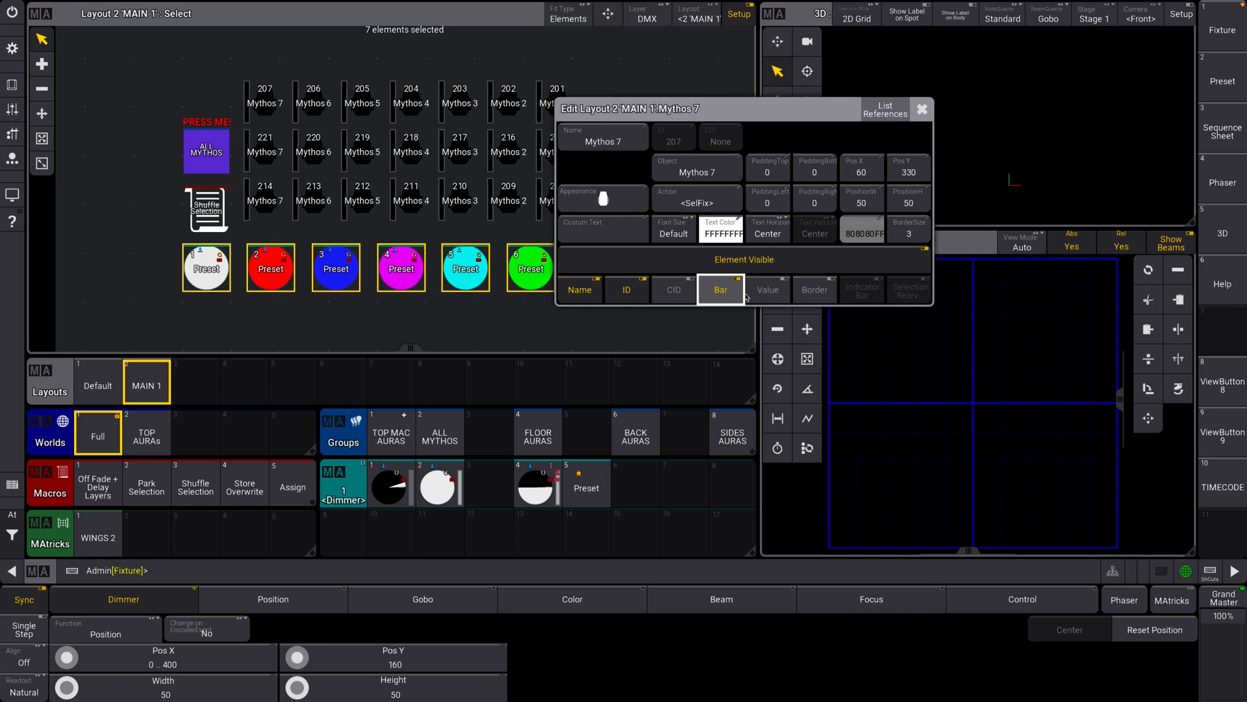
pyautogui.click(766, 289)
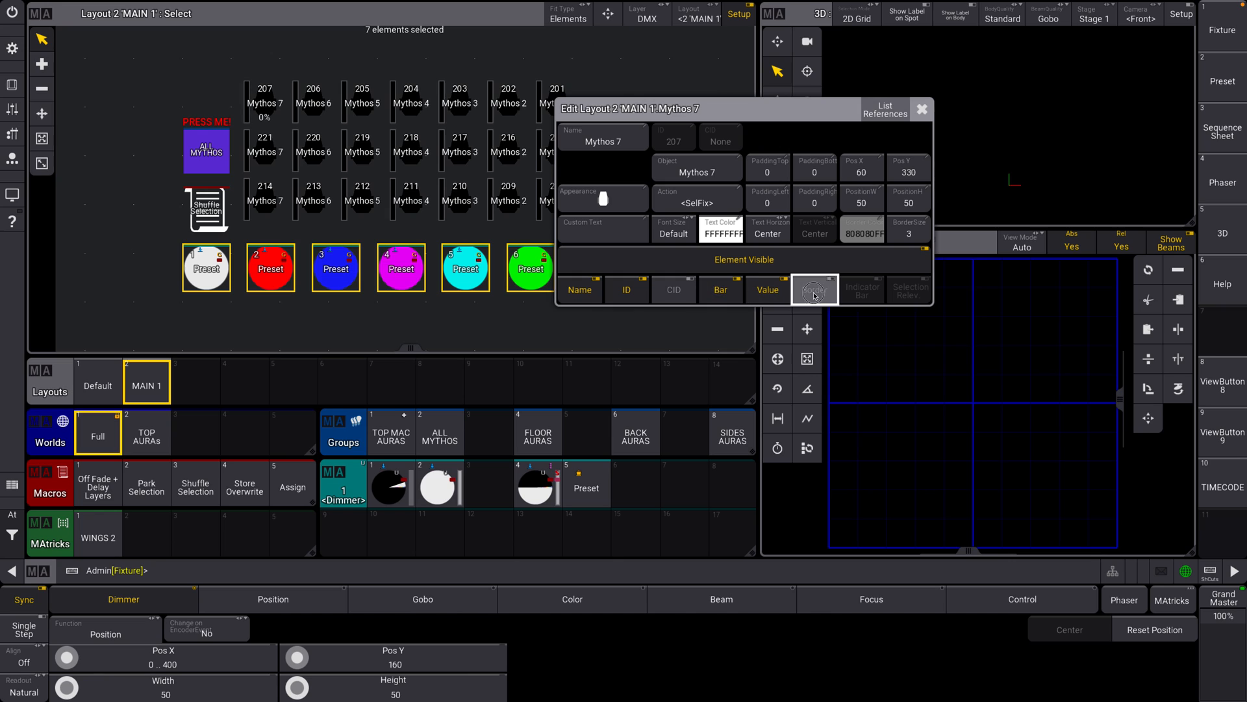
pyautogui.click(767, 290)
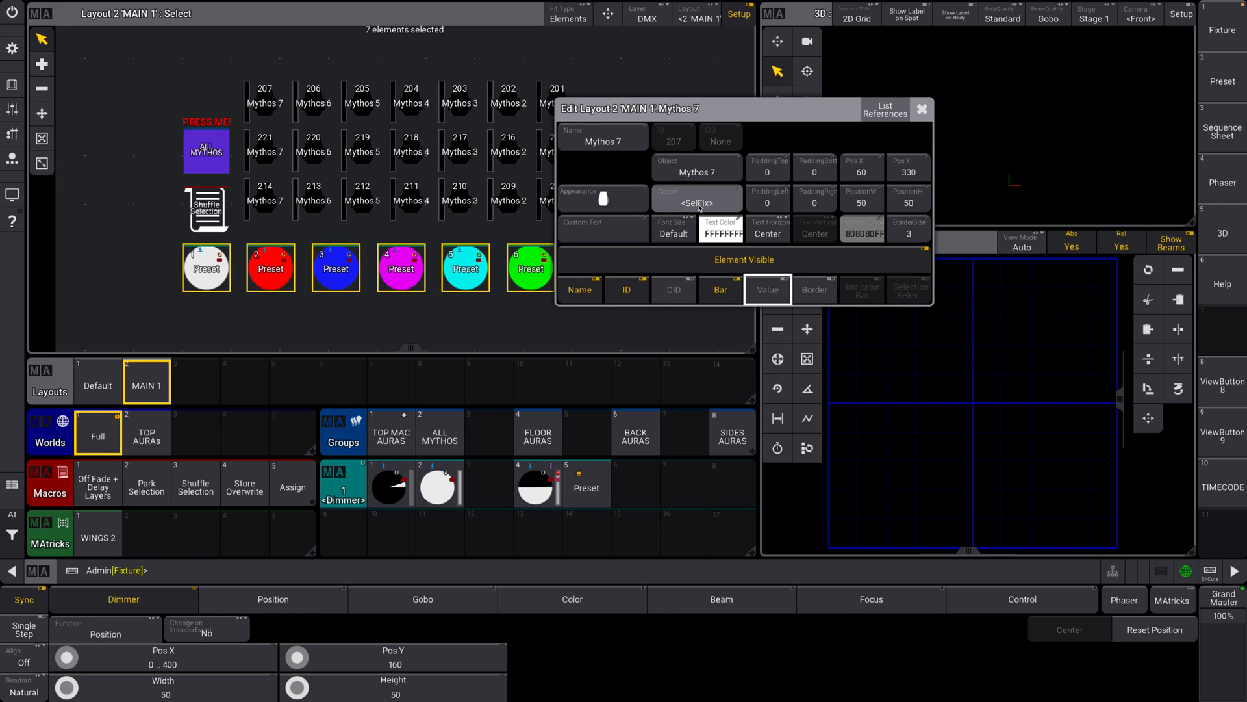
pyautogui.click(921, 109)
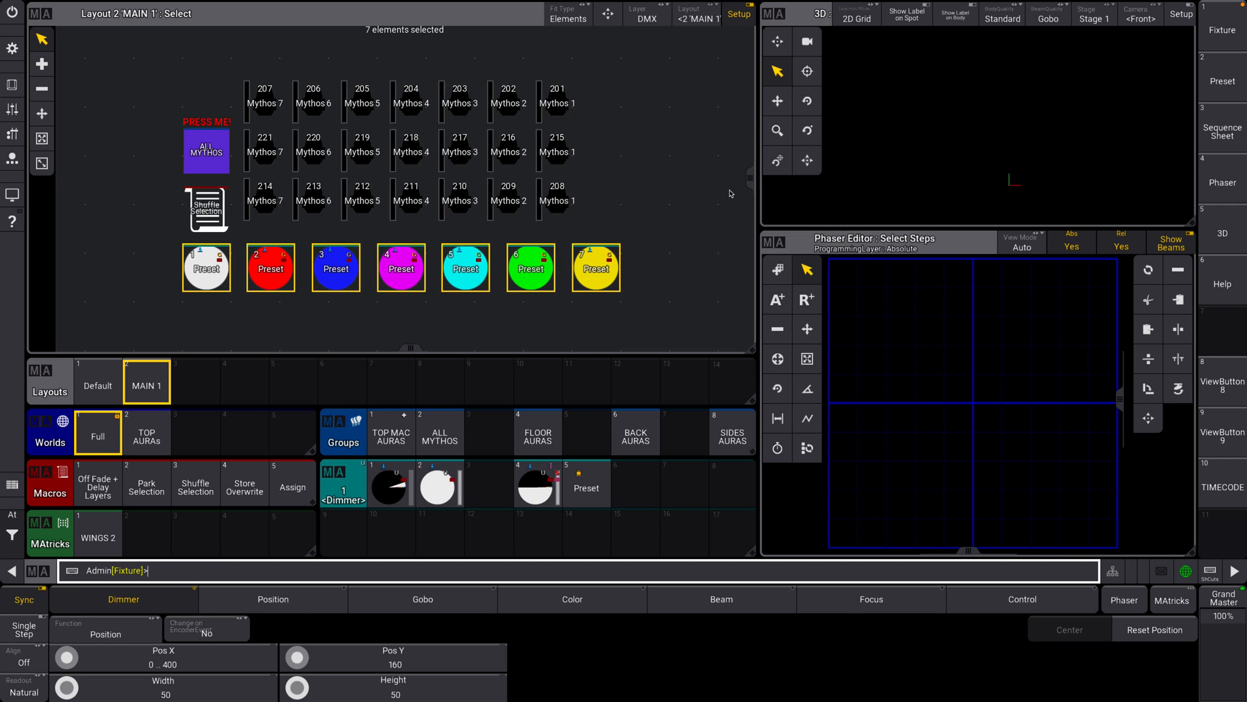
pyautogui.moveTo(276, 108)
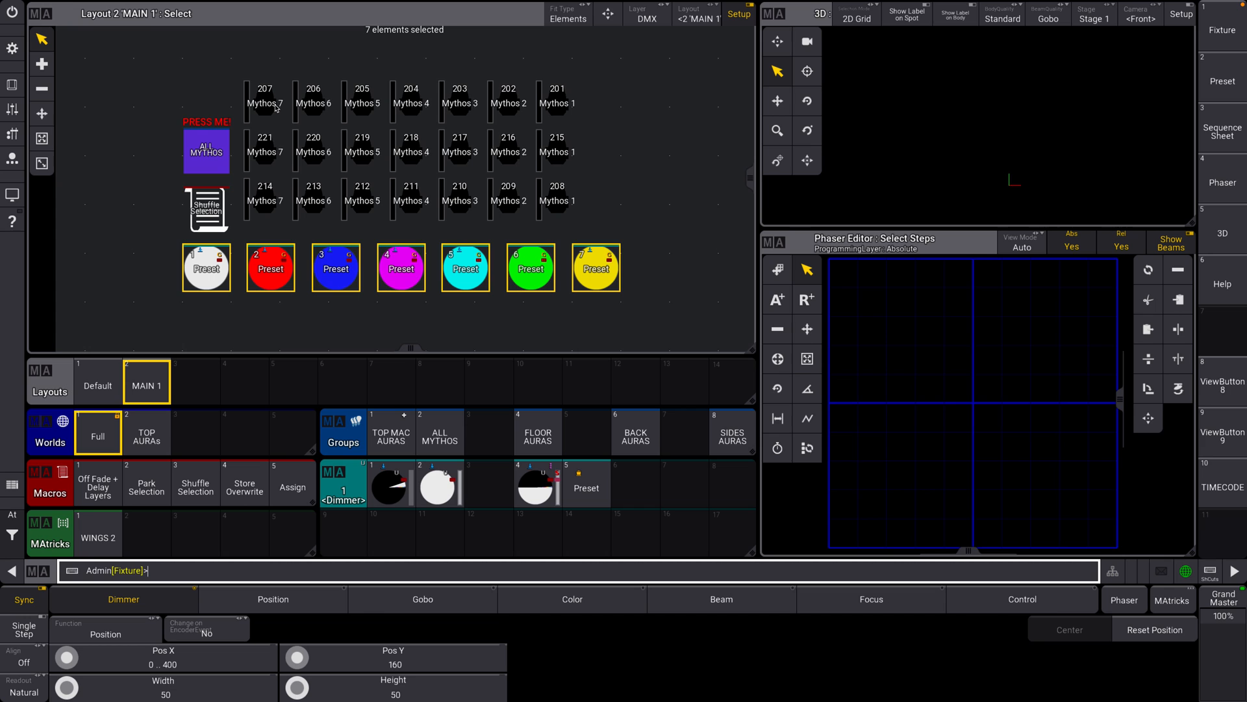
pyautogui.moveTo(7, 85)
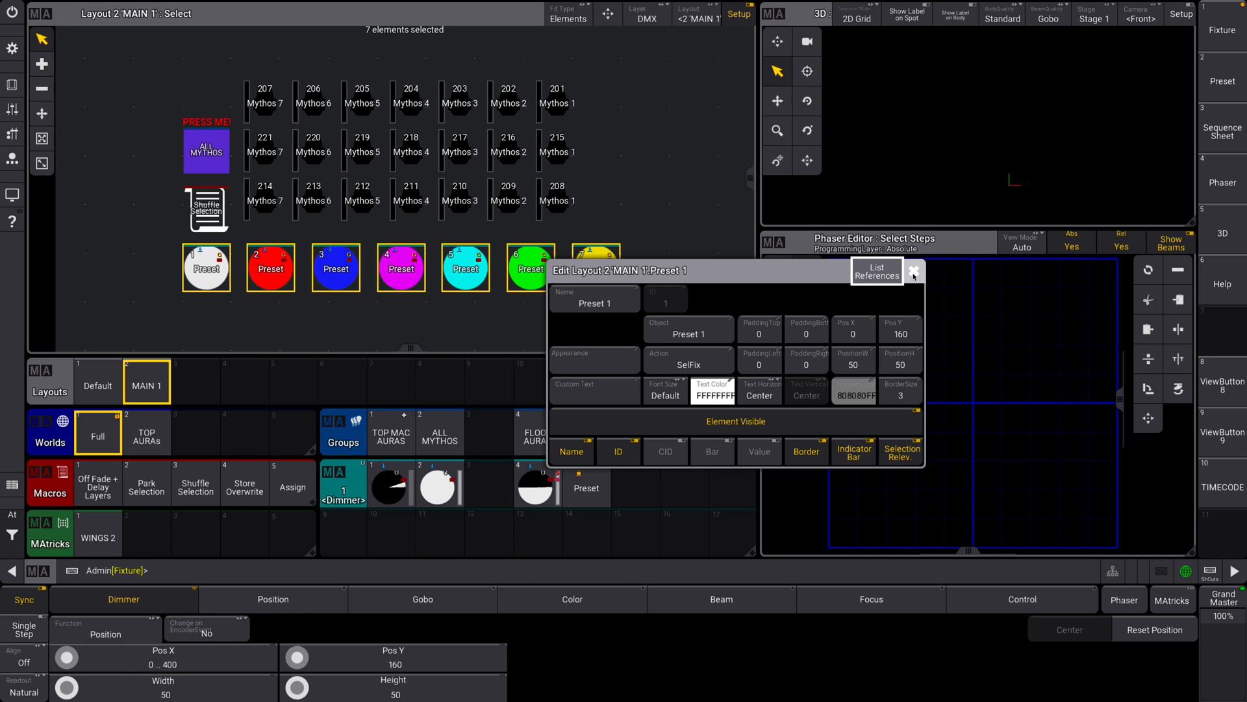
# Turn off the Name display on Preset 1 and close its settings
pyautogui.click(571, 451)
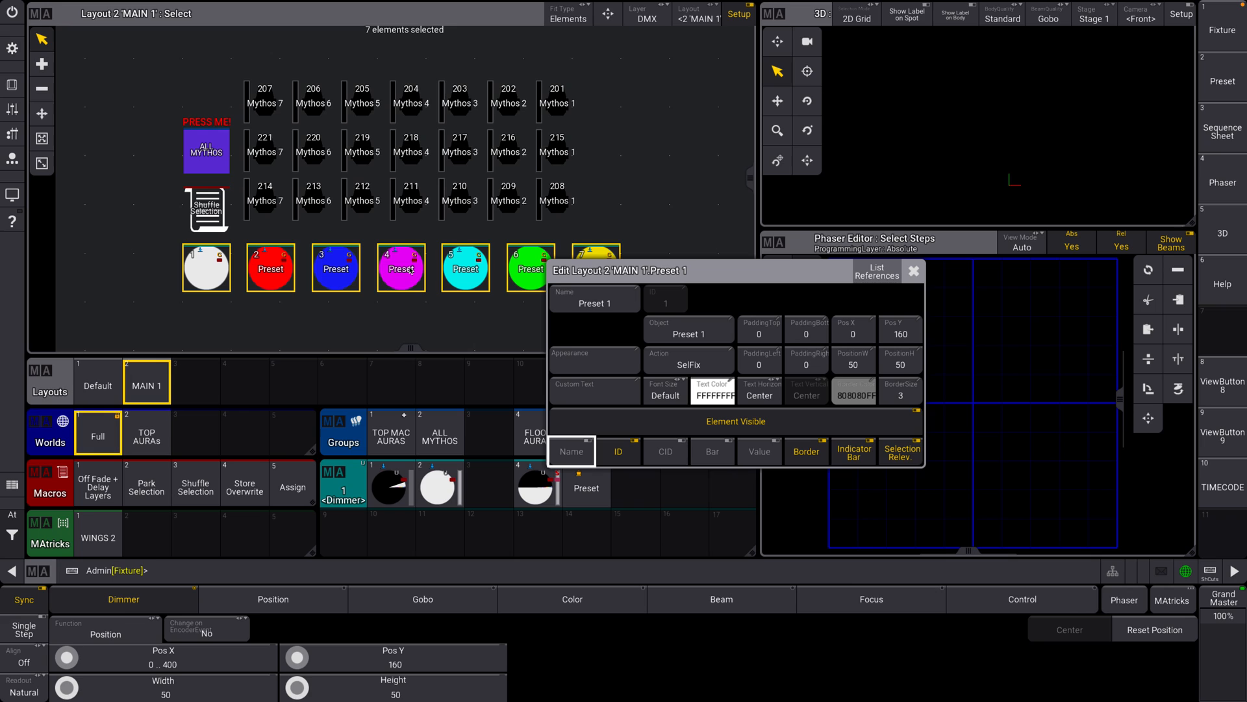
pyautogui.click(912, 270)
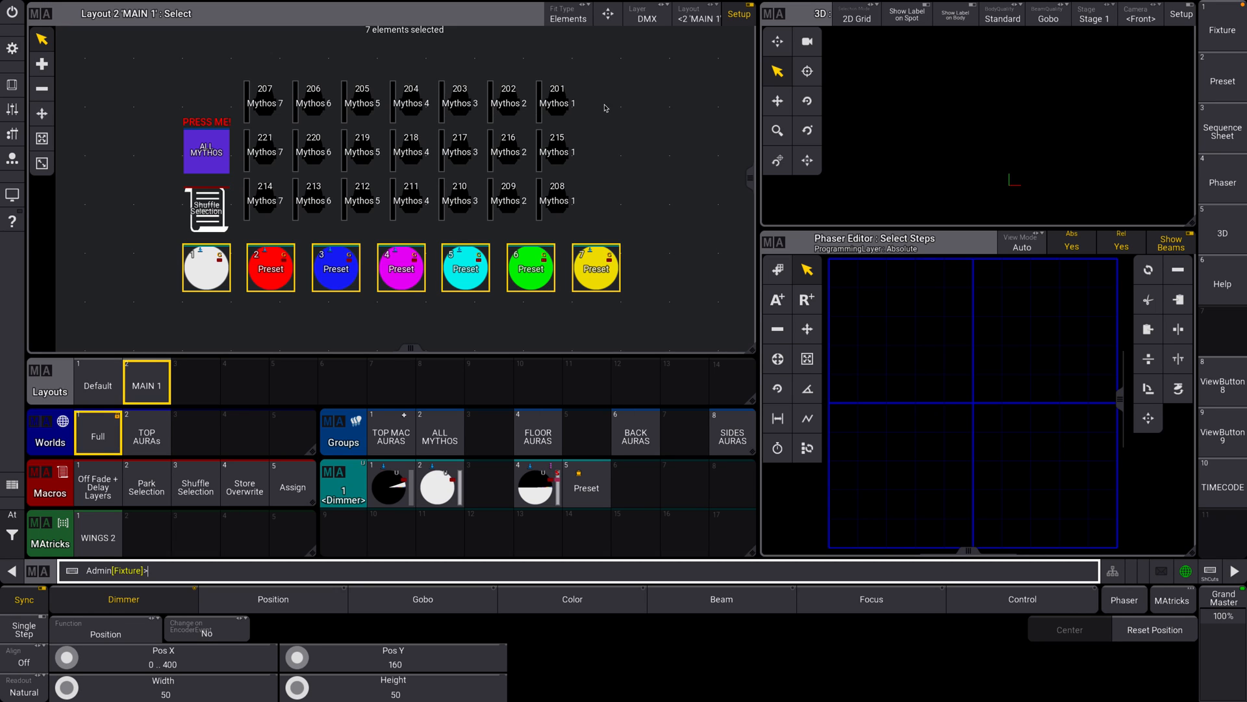
pyautogui.moveTo(634, 121)
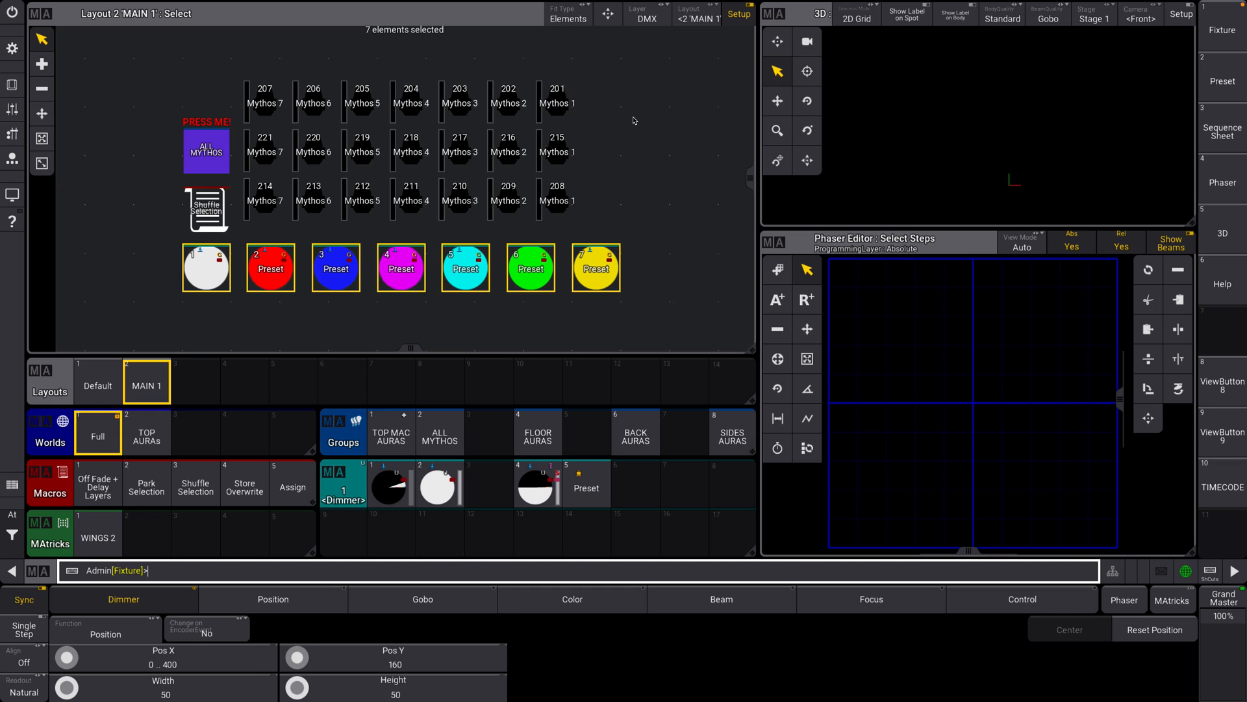
pyautogui.moveTo(602, 155)
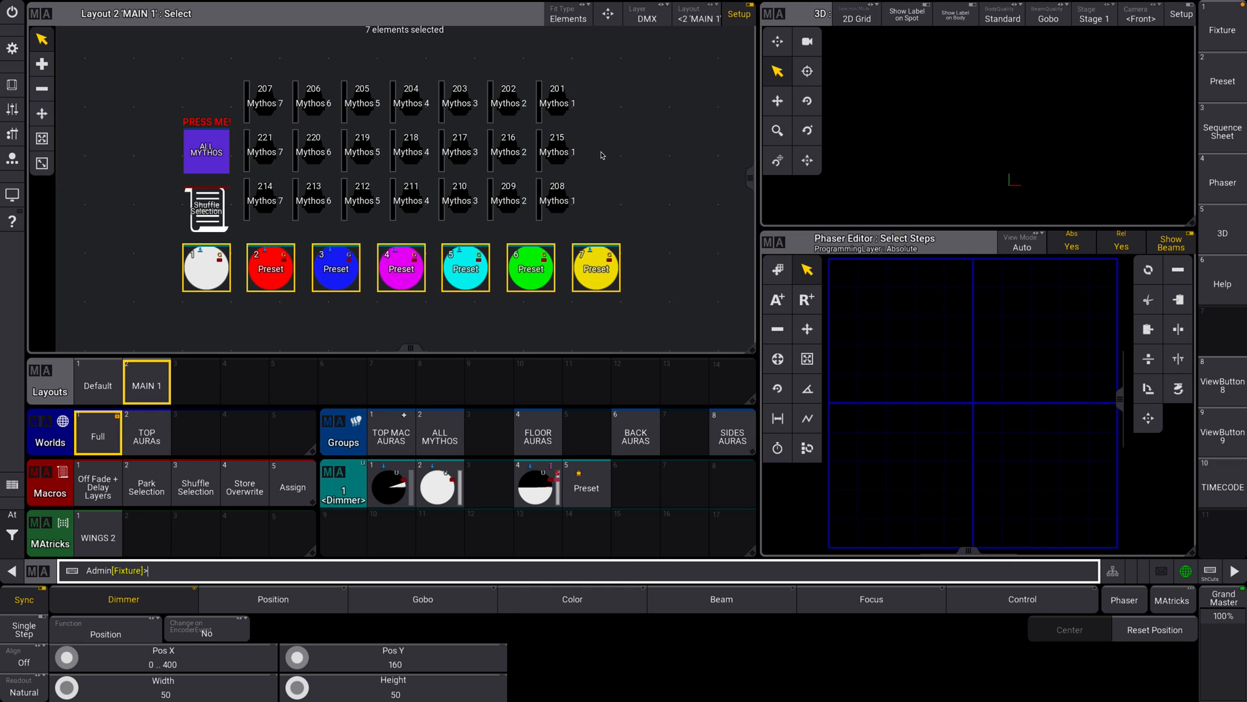
pyautogui.moveTo(615, 159)
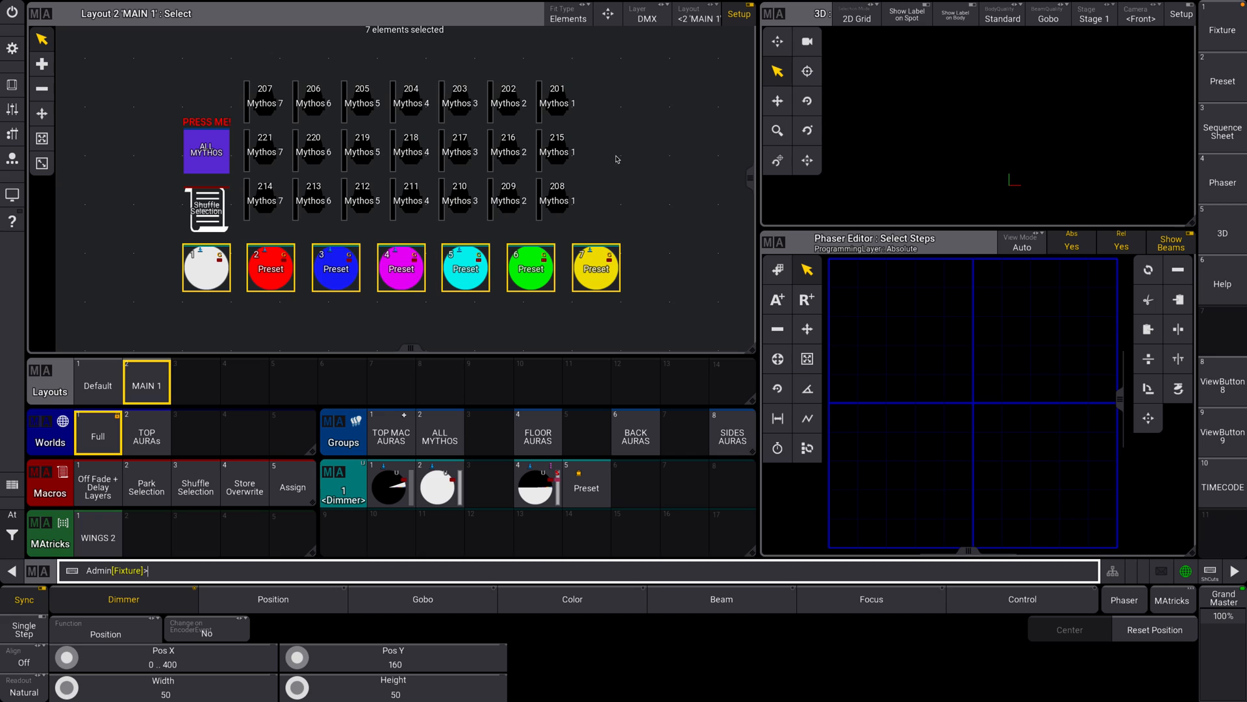
pyautogui.moveTo(621, 158)
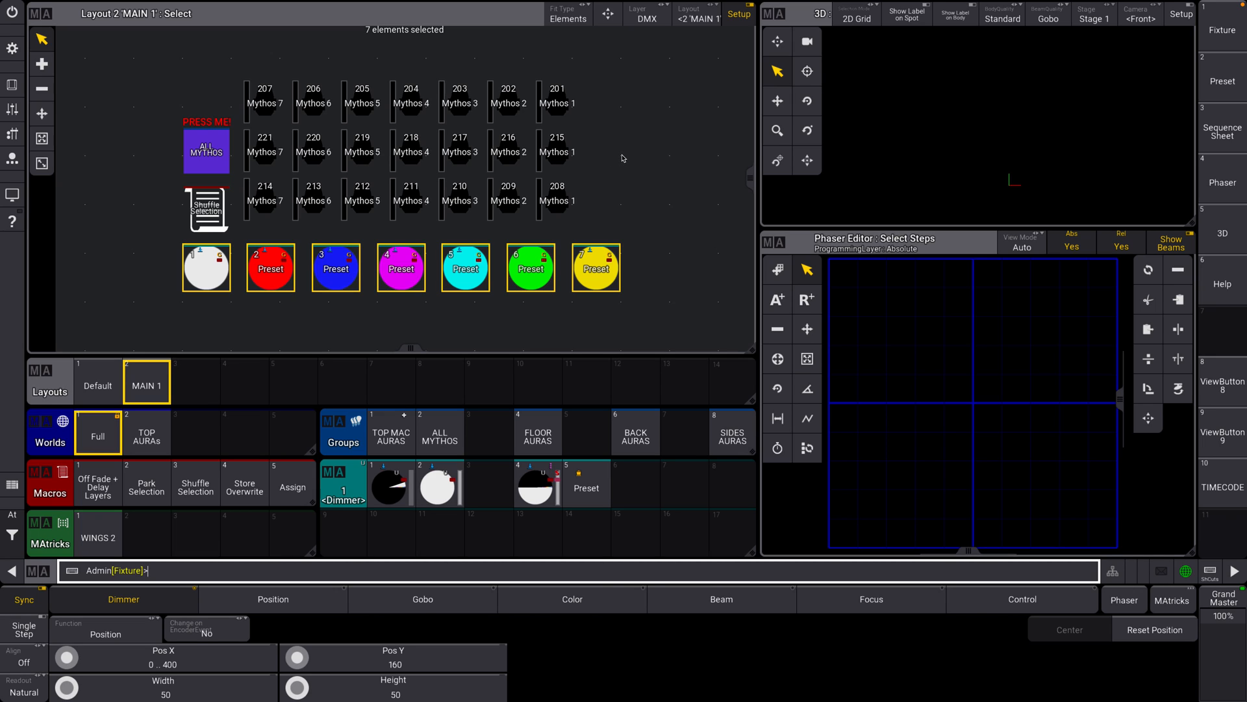
pyautogui.moveTo(641, 333)
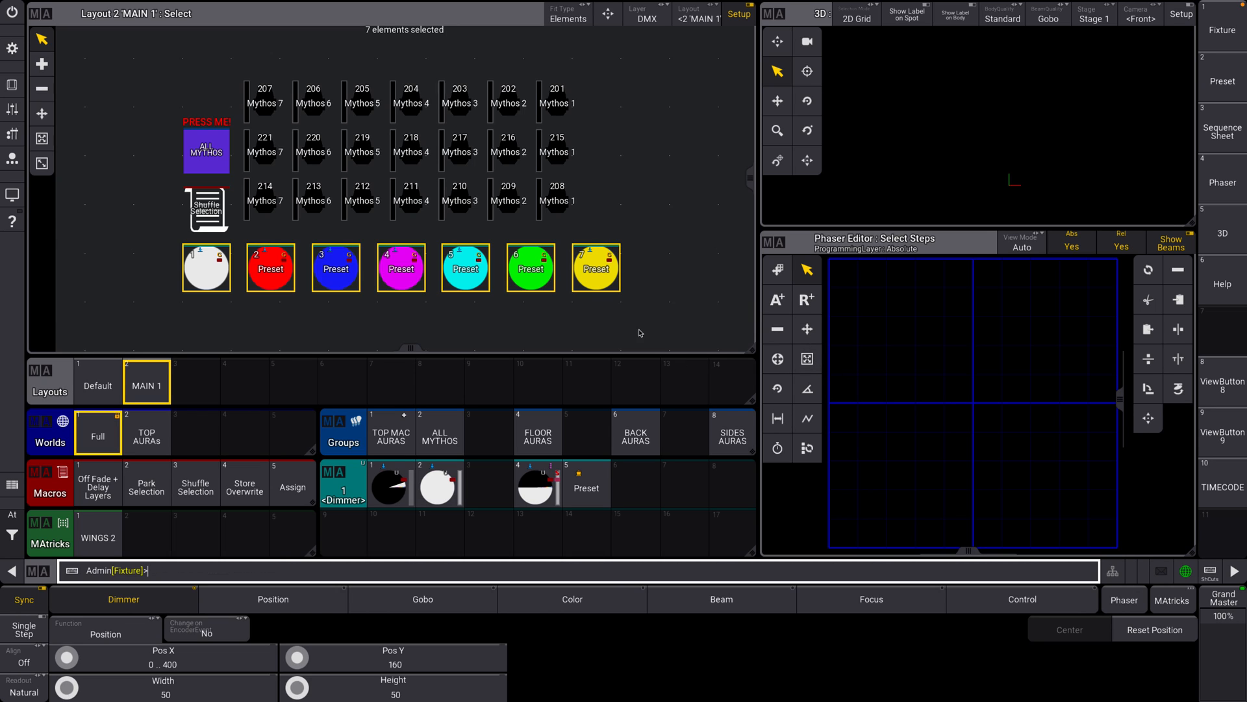
pyautogui.moveTo(1124, 599)
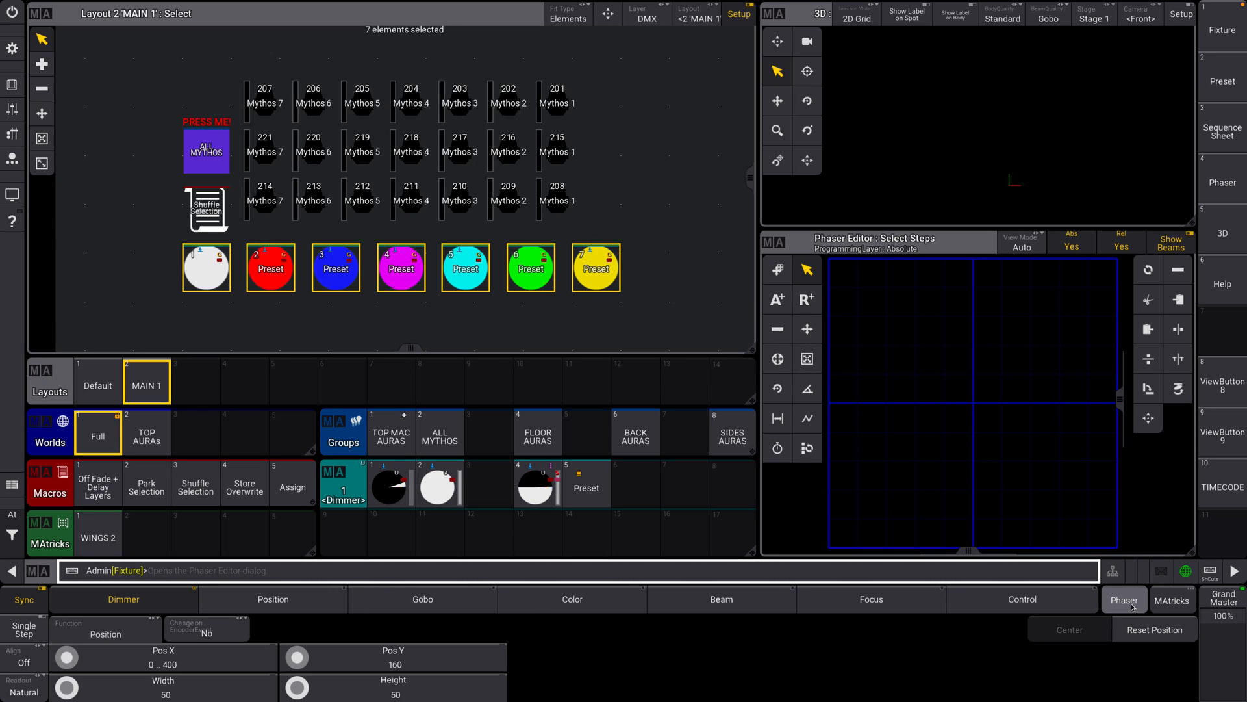
pyautogui.moveTo(349, 49)
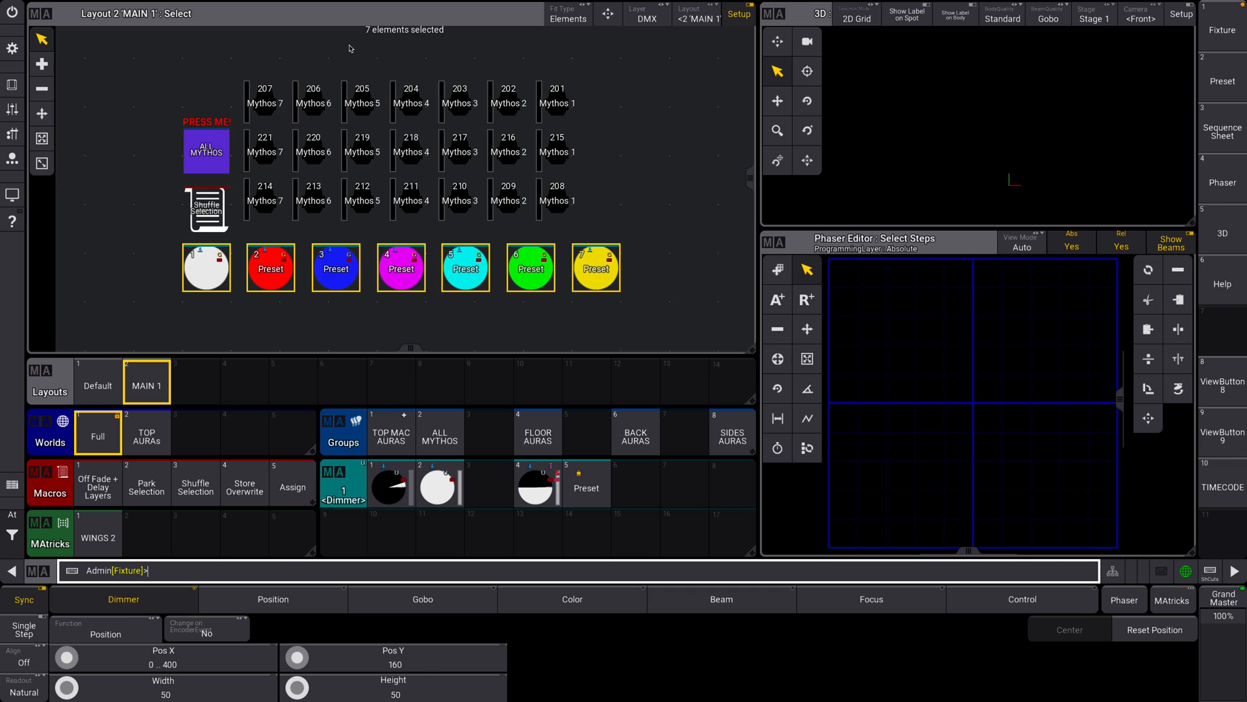
pyautogui.moveTo(405, 85)
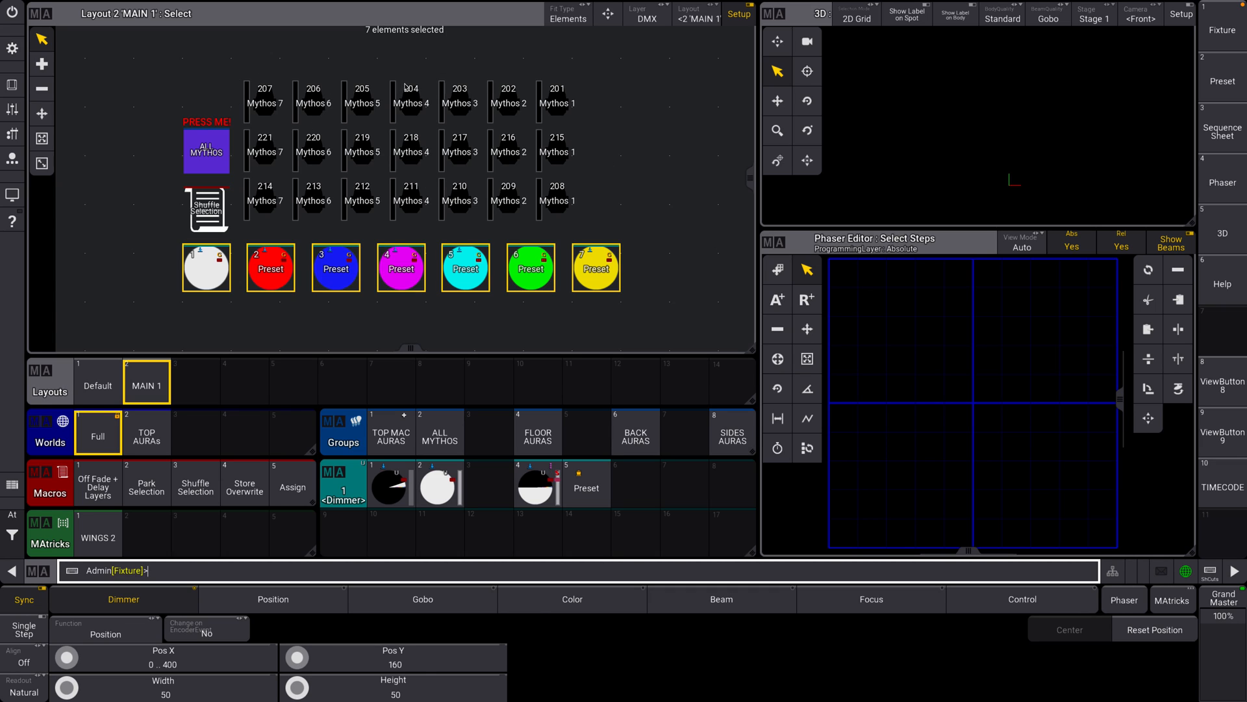
pyautogui.moveTo(636, 135)
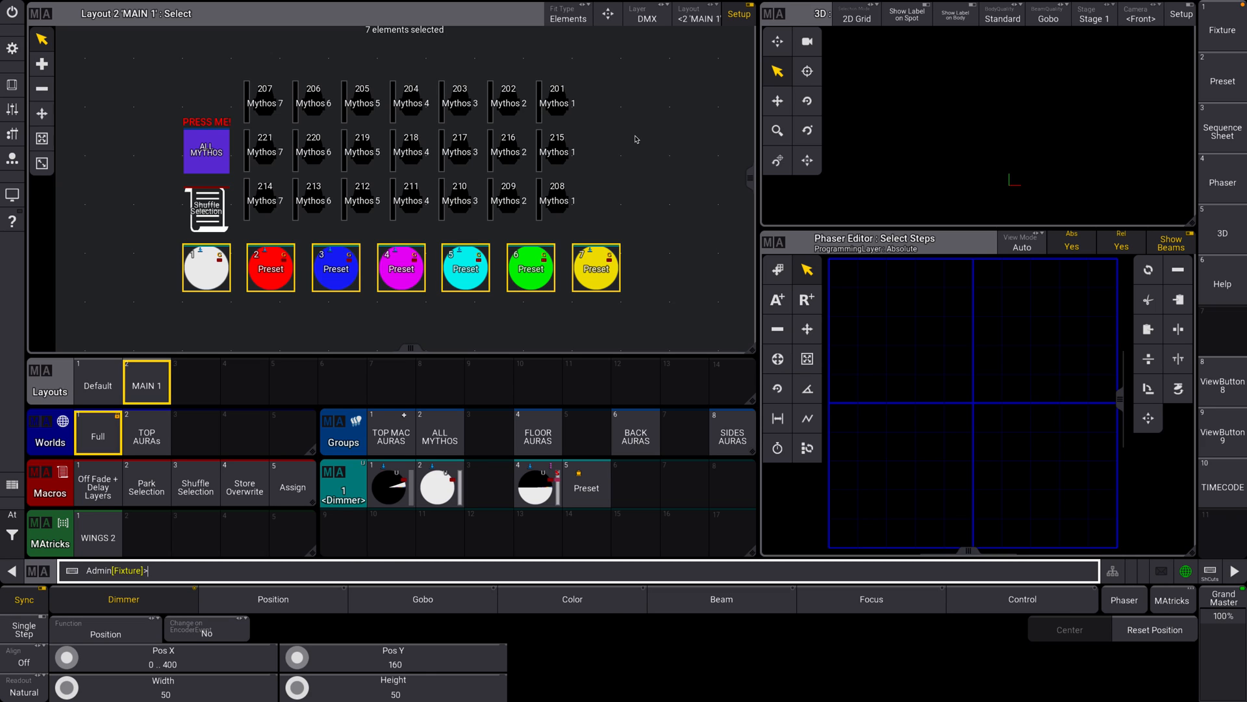
pyautogui.moveTo(673, 168)
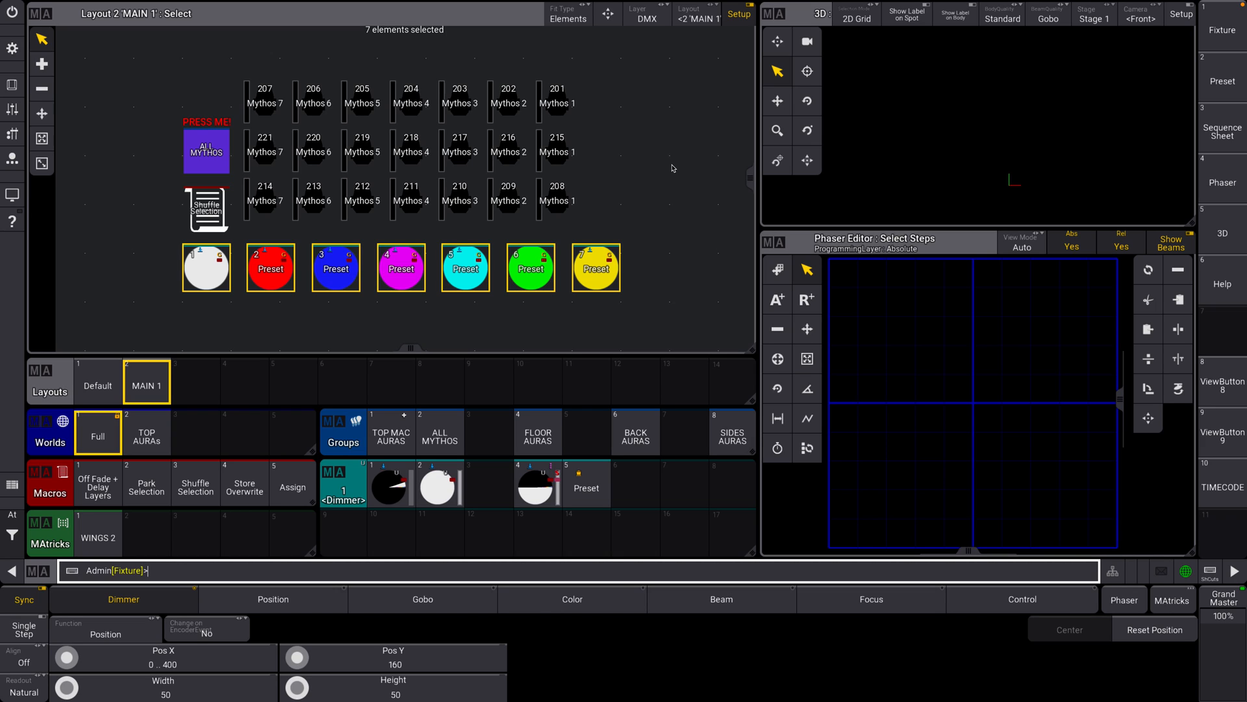
pyautogui.moveTo(456, 336)
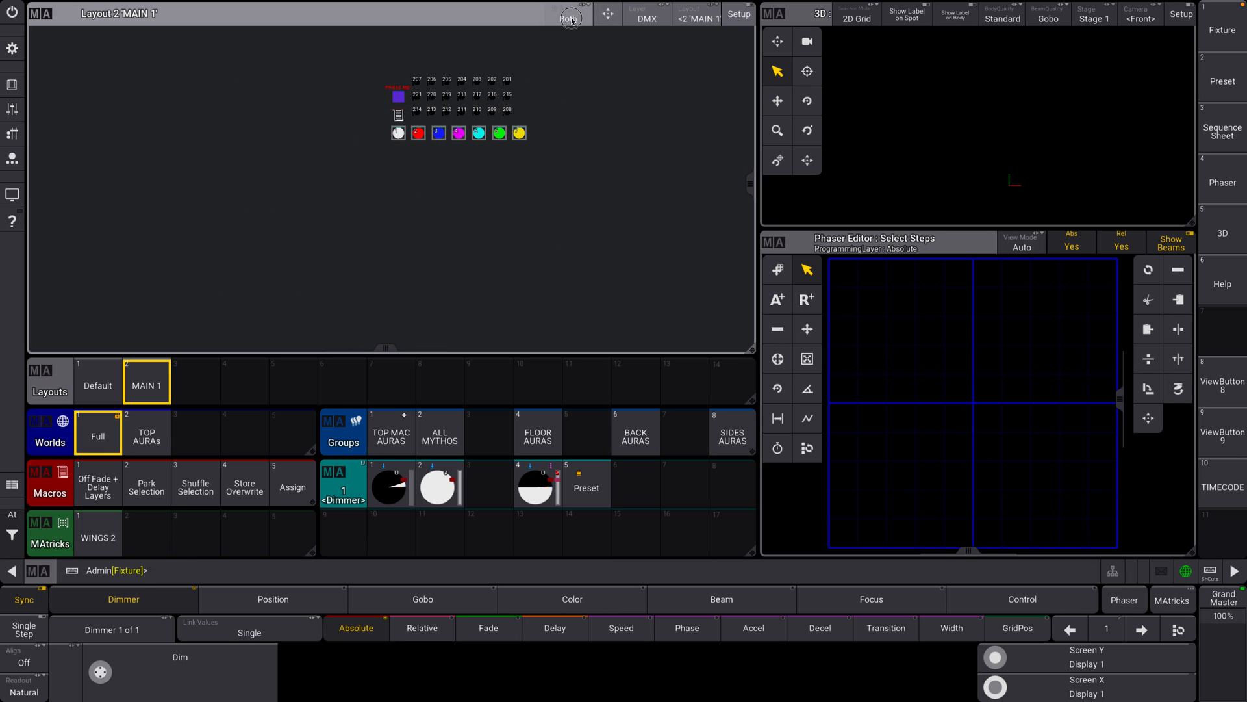
# Zoom the MAIN 1 view to fit fixtures, PRESS ME! button, macro and presets
pyautogui.click(568, 13)
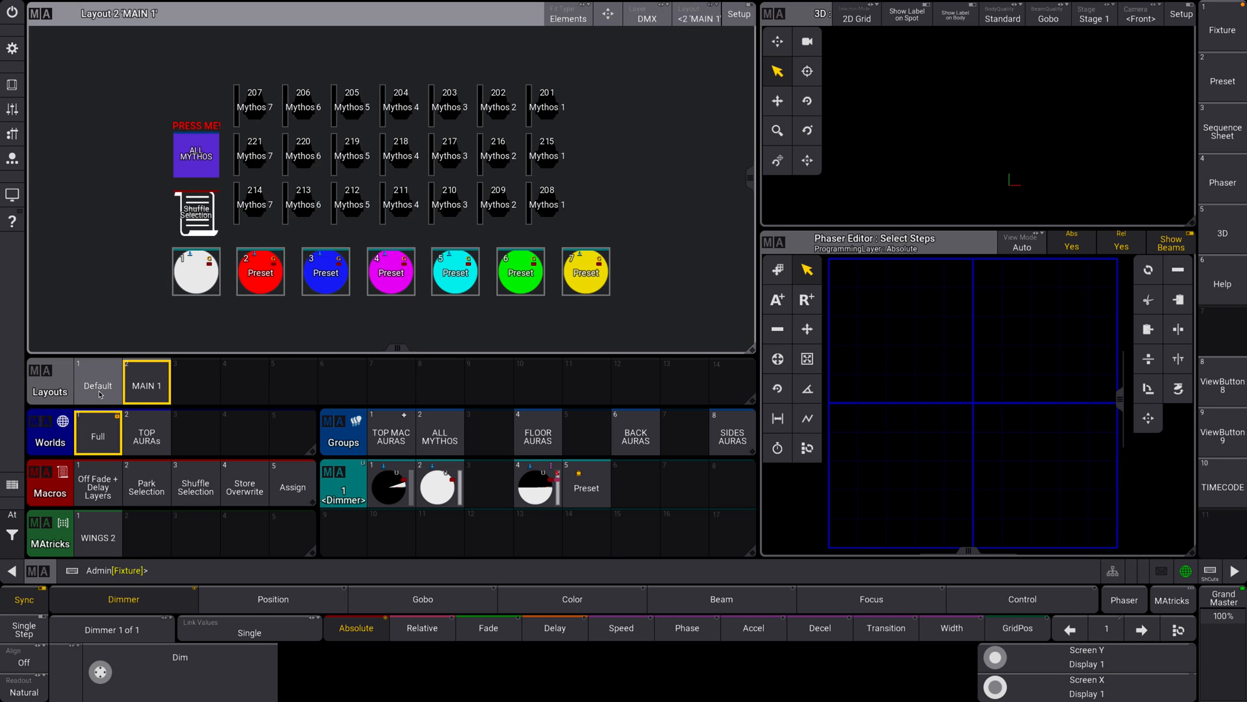
pyautogui.moveTo(319, 380)
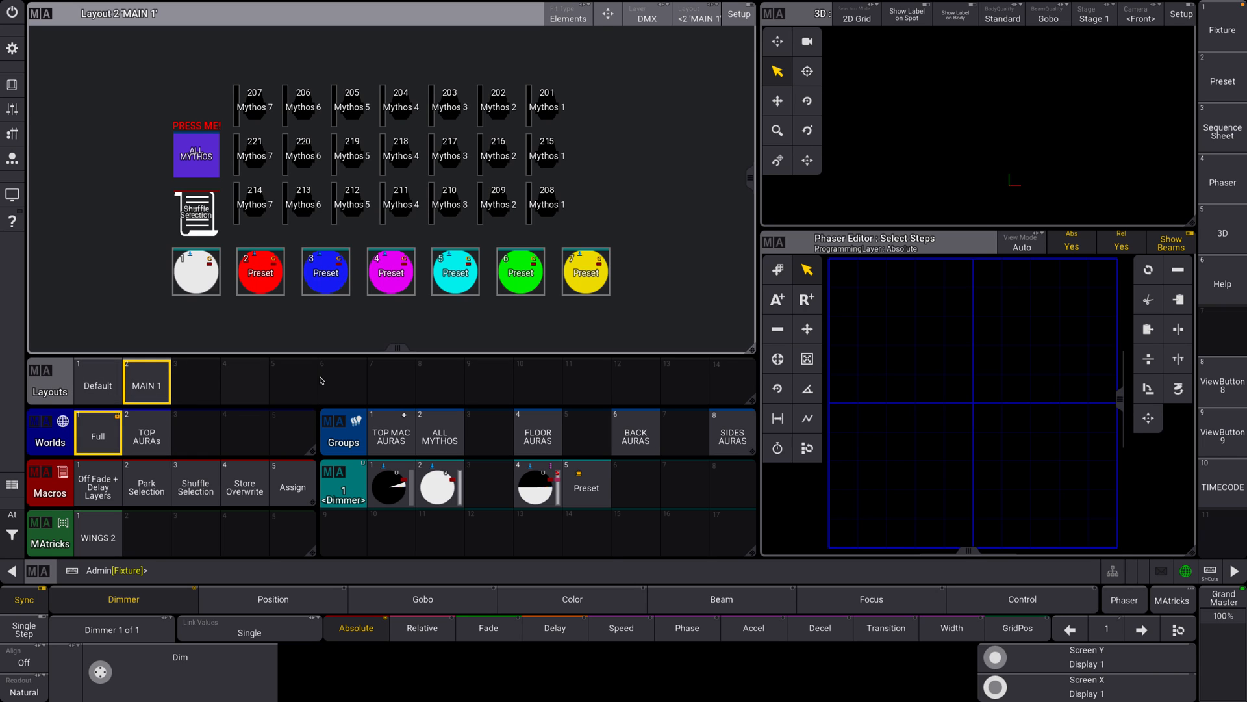
pyautogui.moveTo(164, 375)
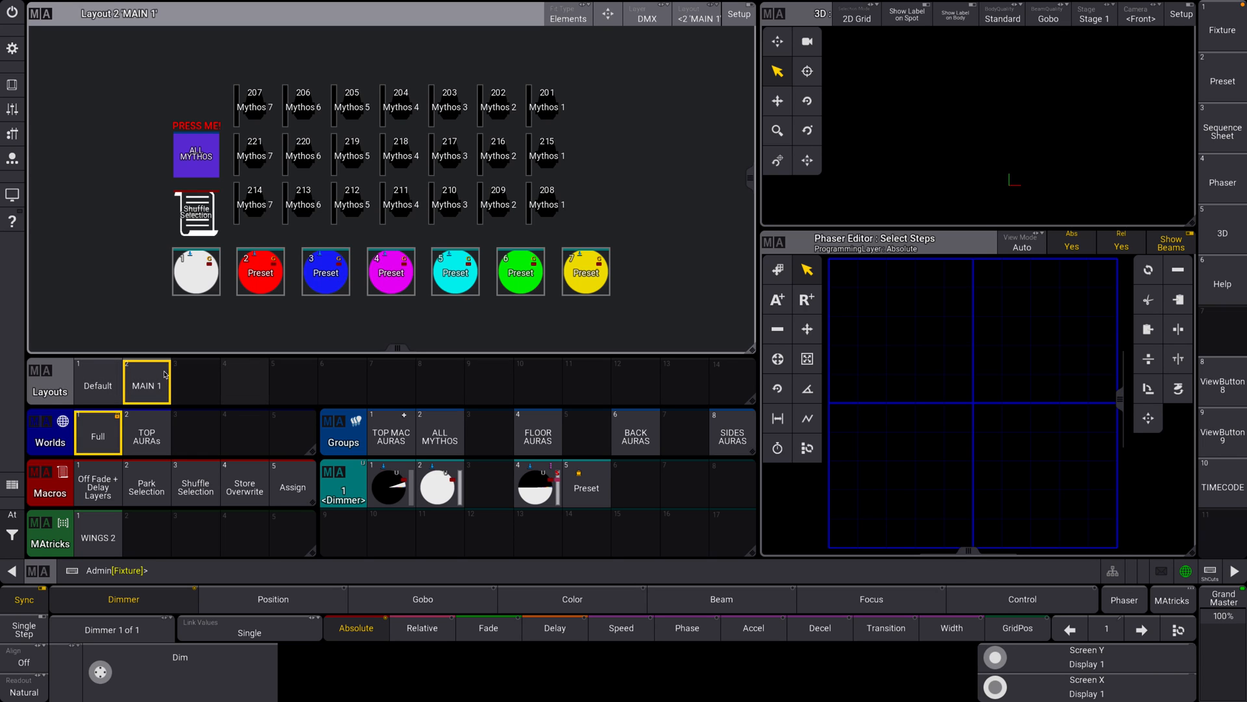
pyautogui.moveTo(666, 287)
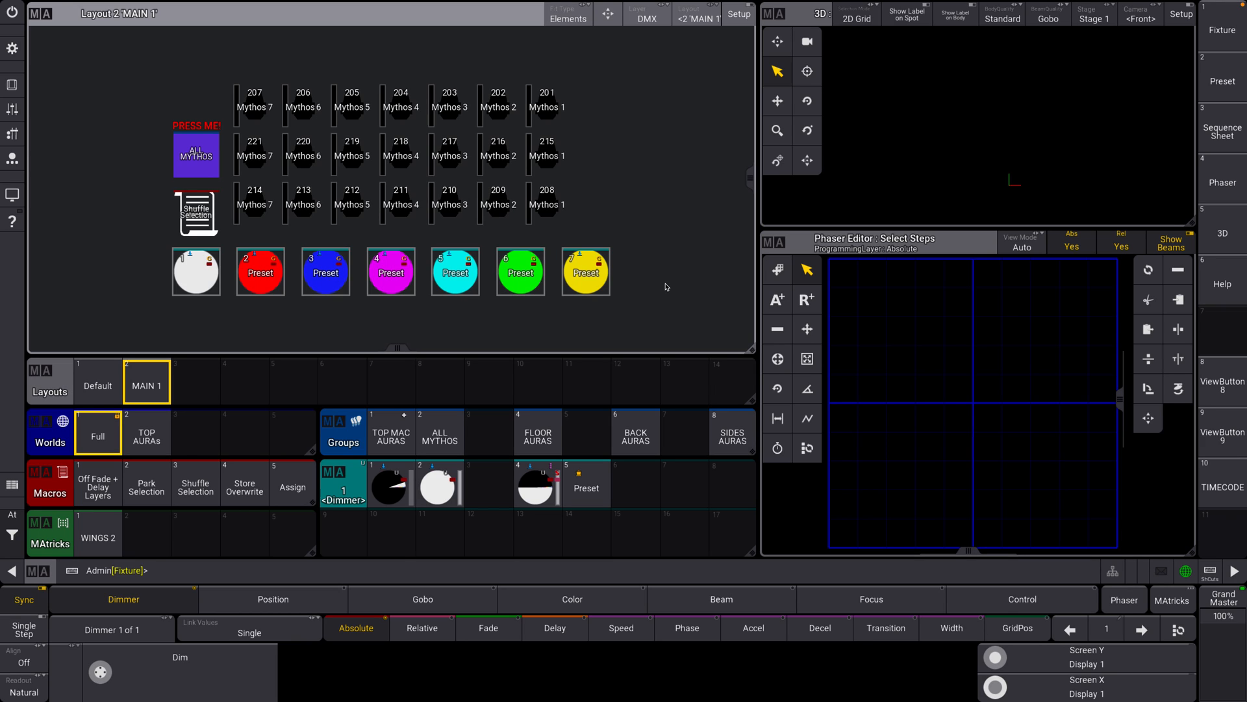
pyautogui.moveTo(557, 180)
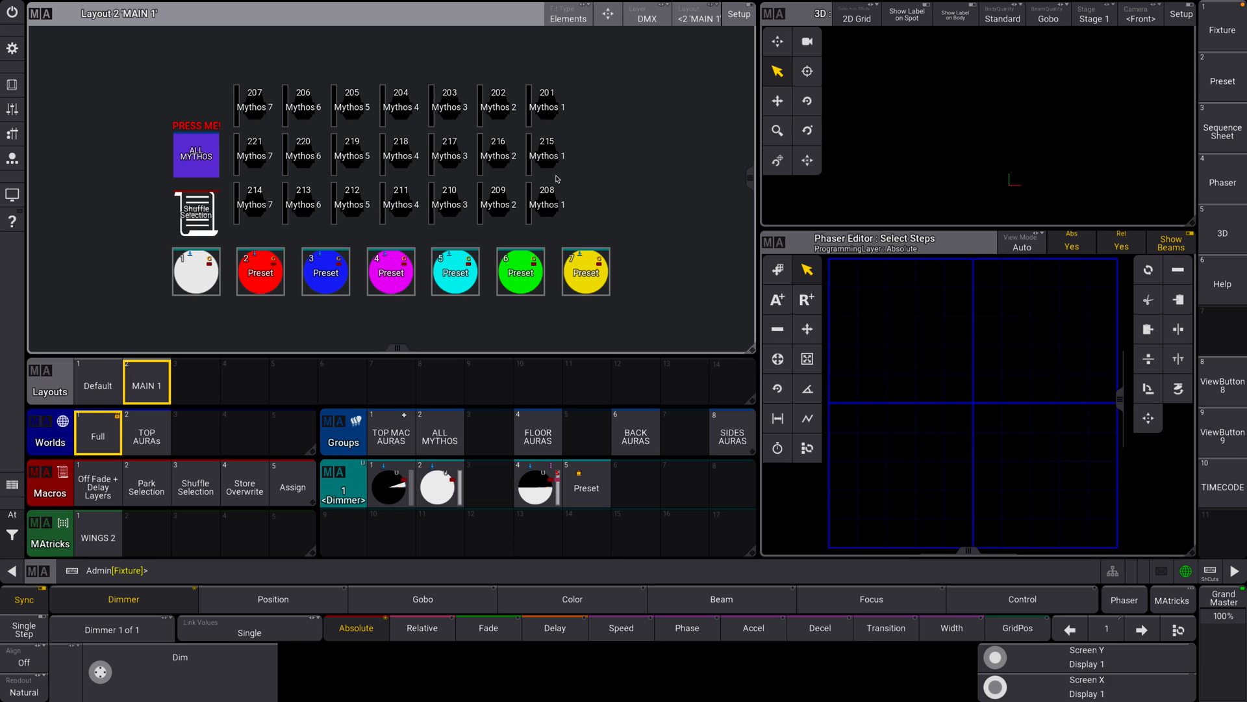
pyautogui.moveTo(687, 212)
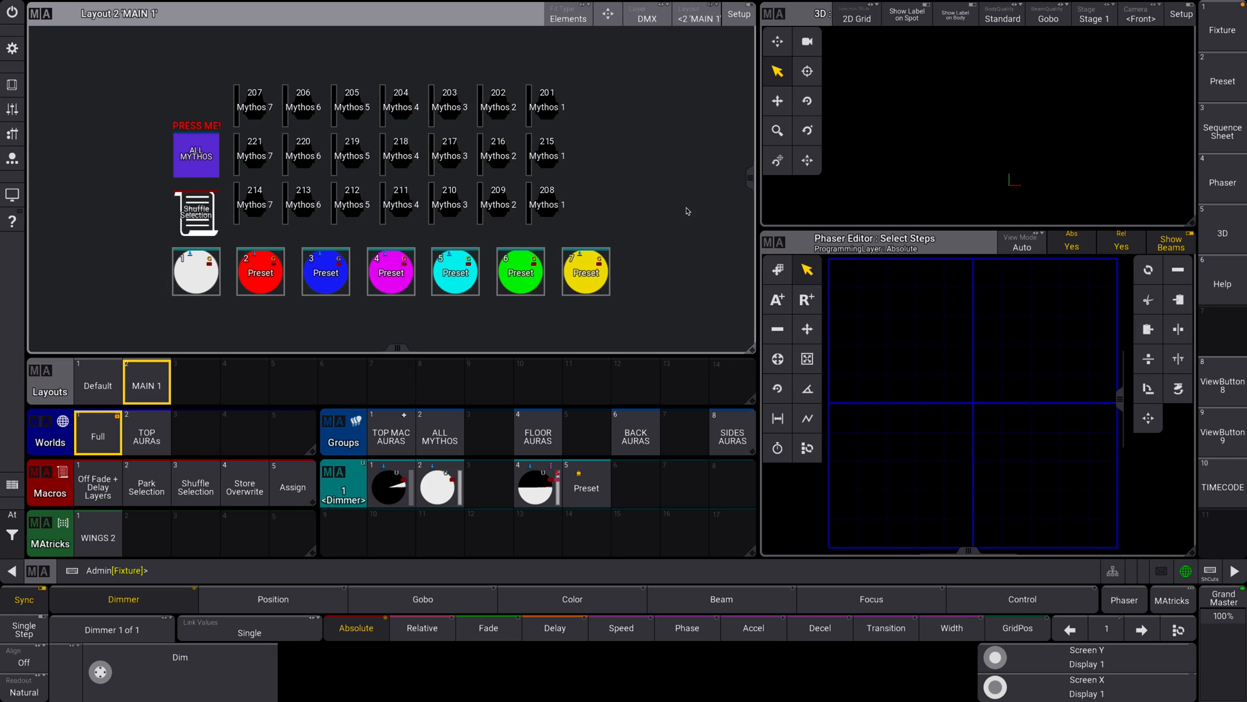